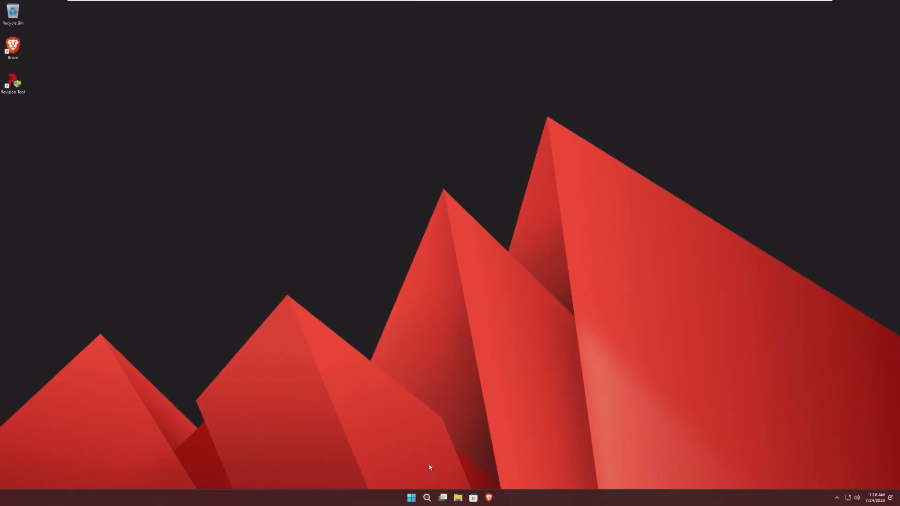
{"action": "mouse_move", "coordinate": [432, 468]}
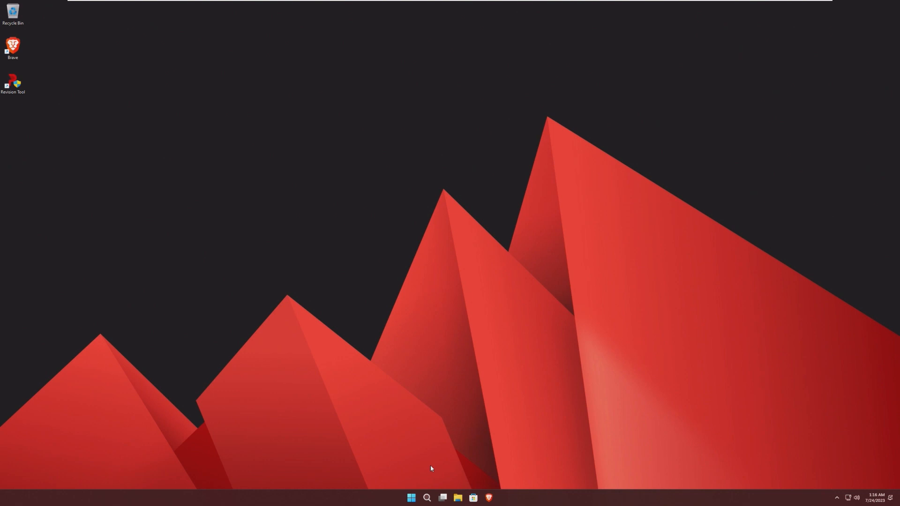
{"action": "mouse_move", "coordinate": [429, 465]}
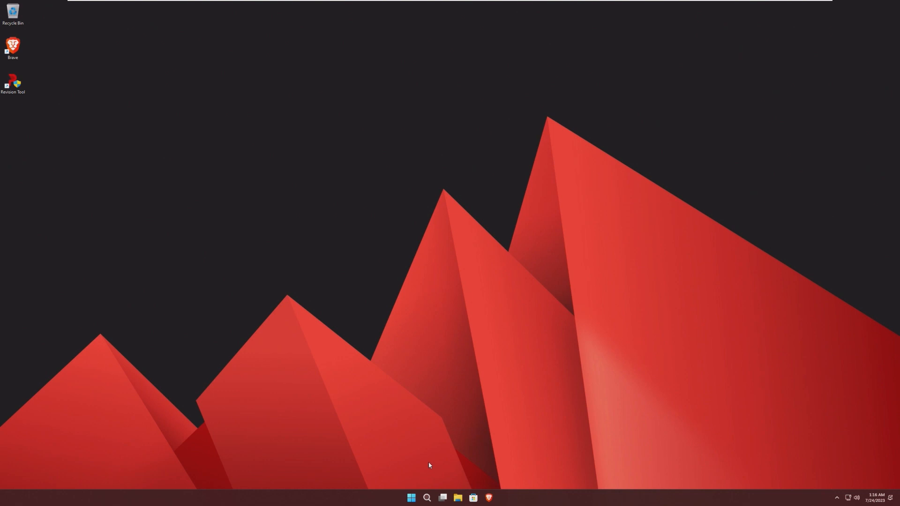
{"action": "mouse_move", "coordinate": [458, 462]}
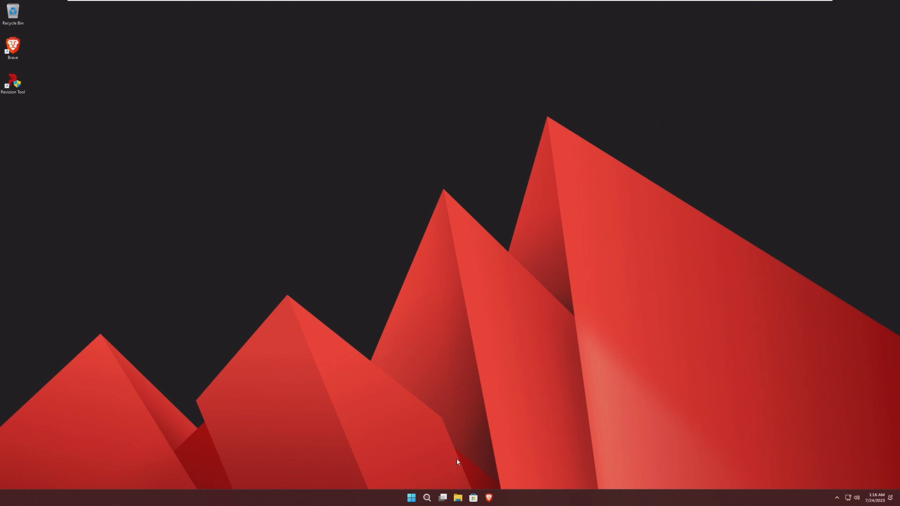
{"action": "mouse_move", "coordinate": [410, 497]}
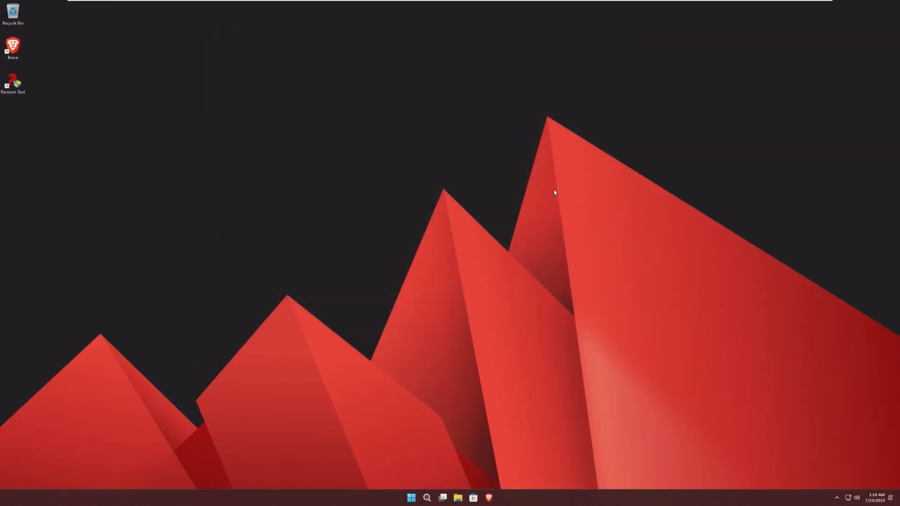
{"action": "mouse_move", "coordinate": [807, 446]}
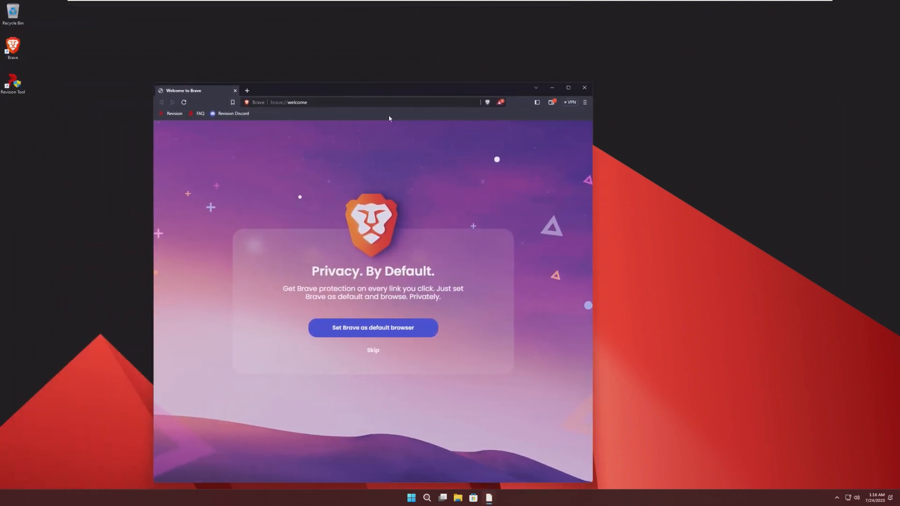
Check the system version in Windows Settings, then browse to revi.cc in Brave
{"action": "left_click", "coordinate": [410, 498]}
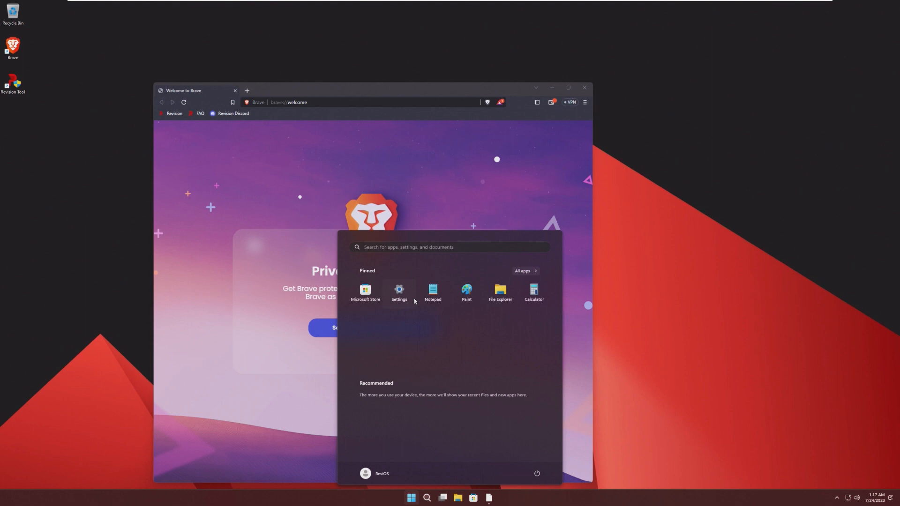
{"action": "left_click", "coordinate": [398, 292]}
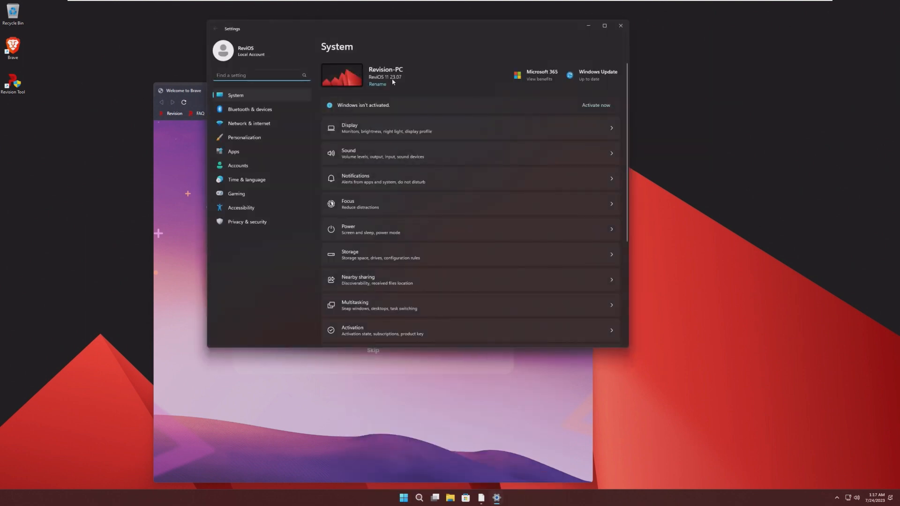
{"action": "mouse_move", "coordinate": [475, 73]}
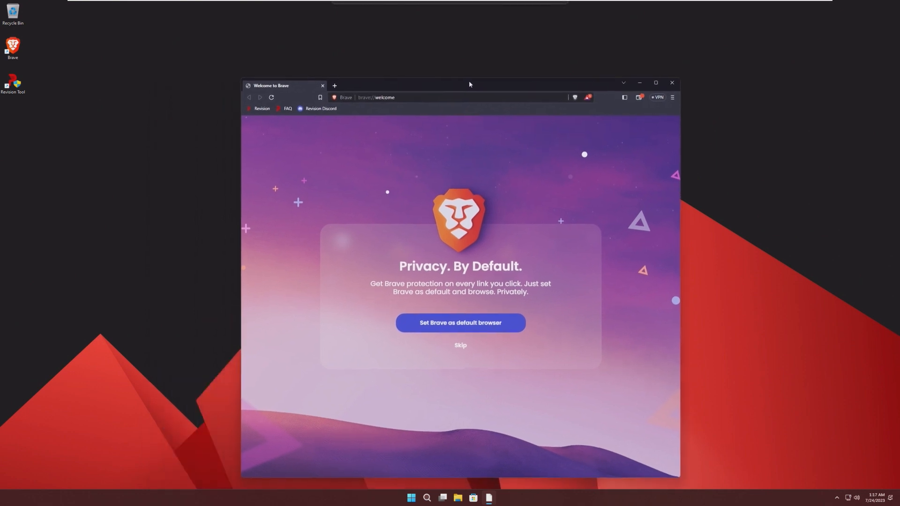
{"action": "left_click", "coordinate": [658, 97]}
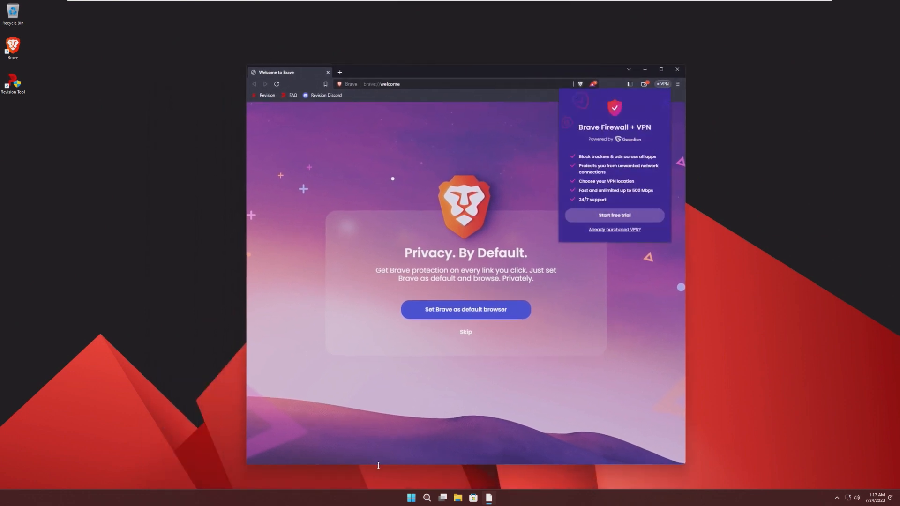
{"action": "type", "text": "ed"}
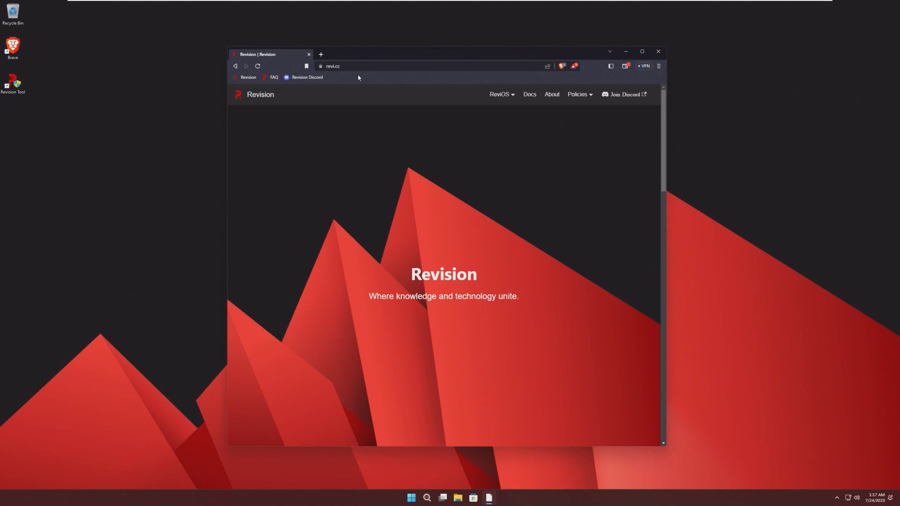
{"action": "mouse_move", "coordinate": [502, 173]}
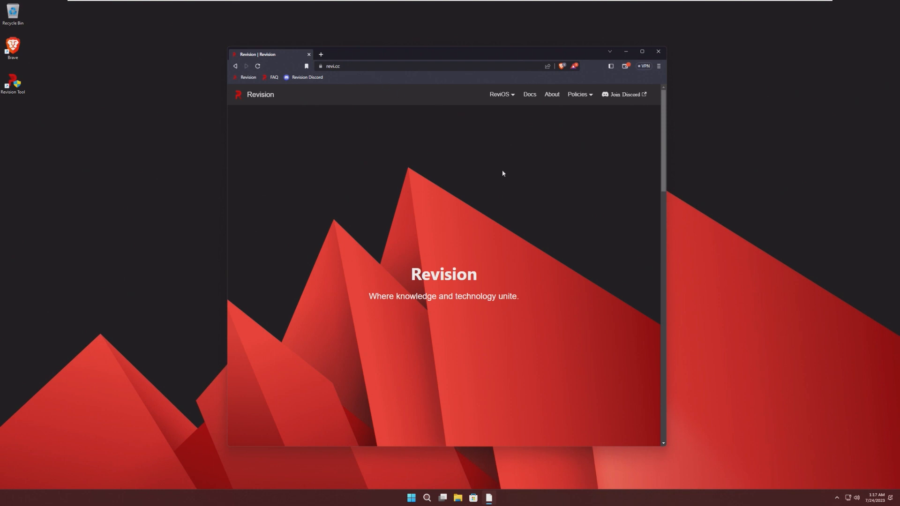
Navigate from the ReviOS dropdown to the Downloads page and the ReviOS 11 link
{"action": "left_click", "coordinate": [500, 94]}
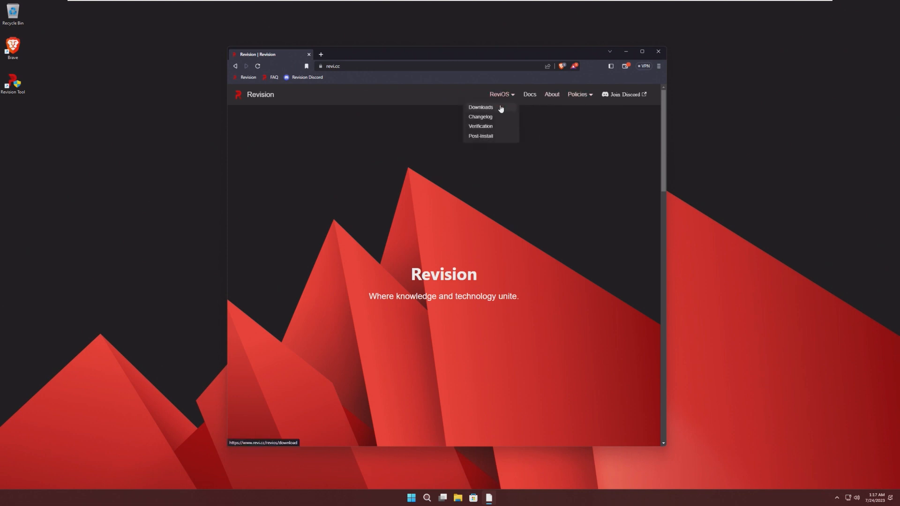
{"action": "left_click", "coordinate": [480, 107]}
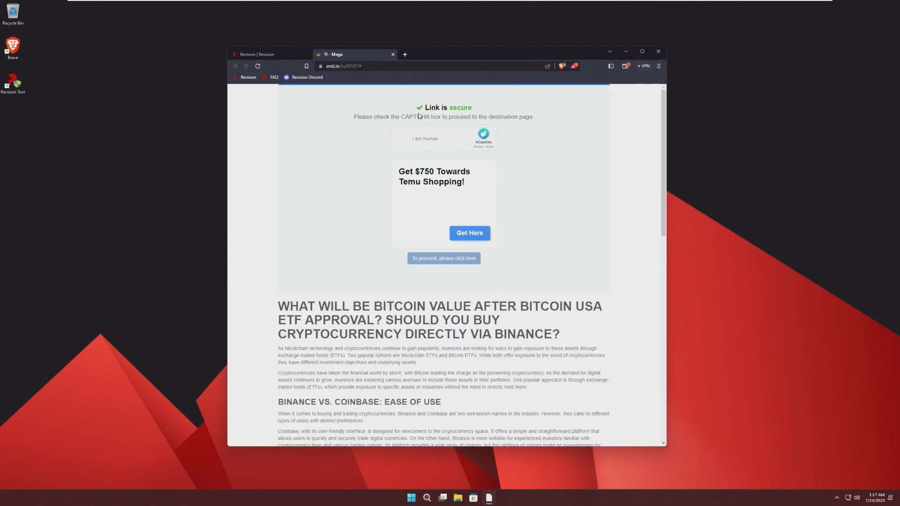
Pass the captcha and link-shortener steps to reach the MEGA page for ReviOS-11-23.07.iso
{"action": "left_click", "coordinate": [402, 139]}
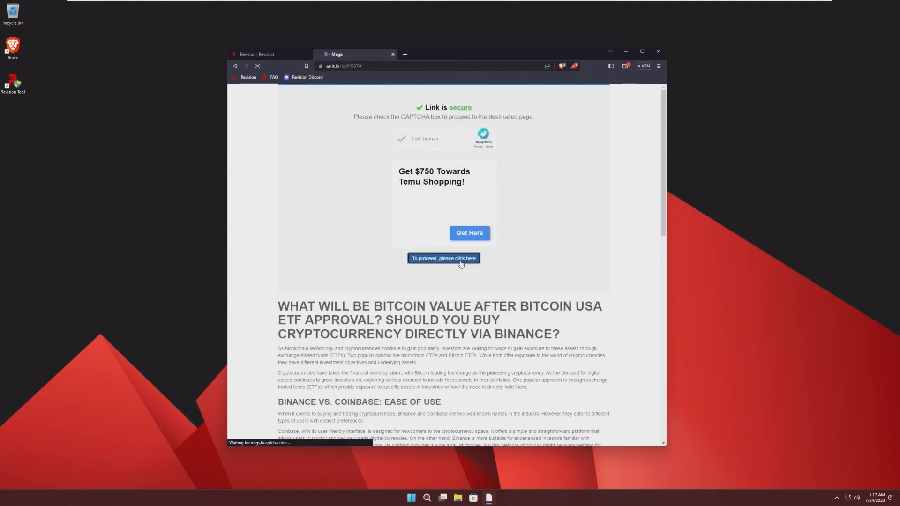
{"action": "left_click", "coordinate": [443, 258]}
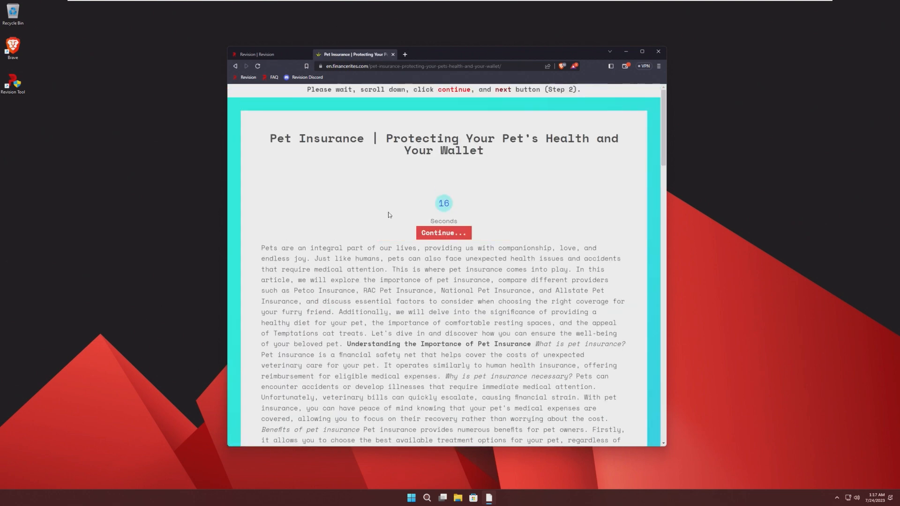
{"action": "mouse_move", "coordinate": [357, 213]}
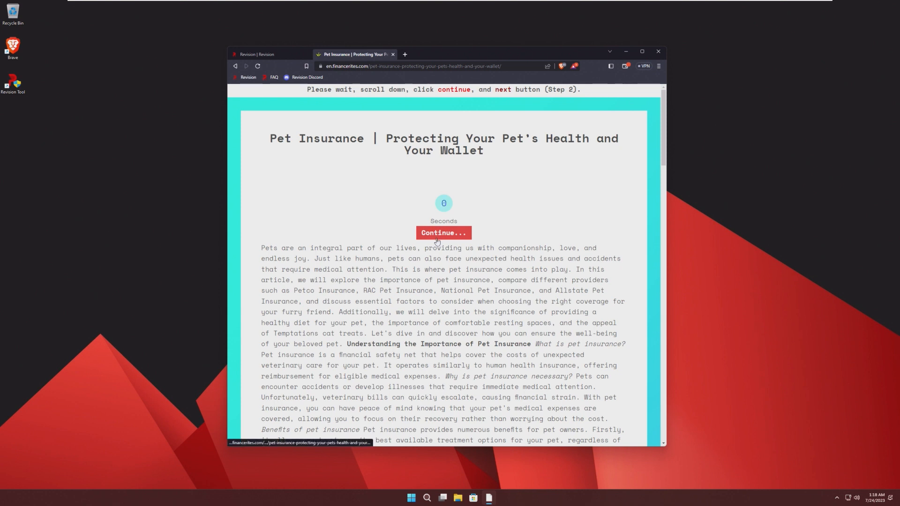
{"action": "left_click", "coordinate": [443, 233]}
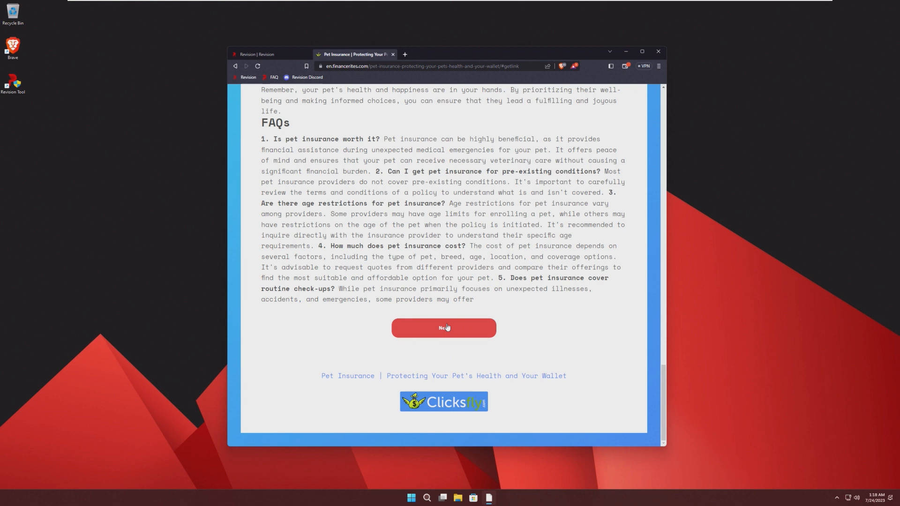
{"action": "left_click", "coordinate": [444, 328]}
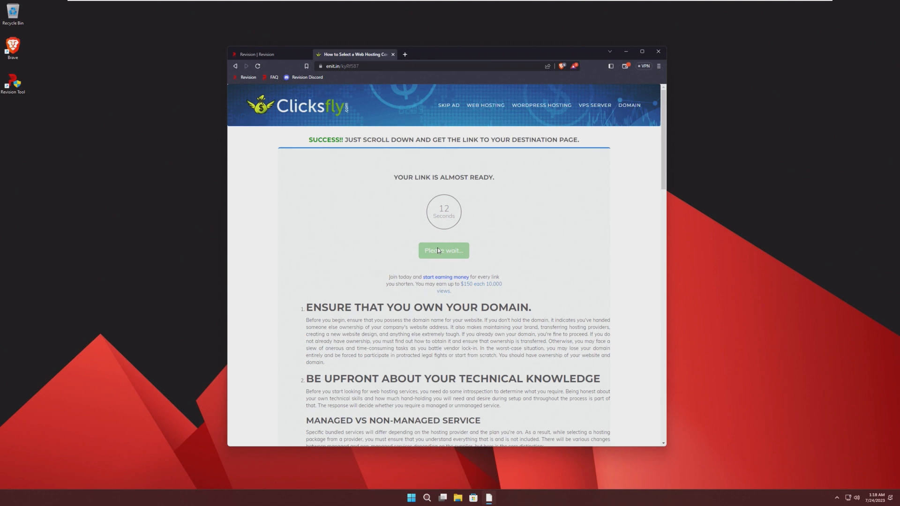
{"action": "mouse_move", "coordinate": [446, 240]}
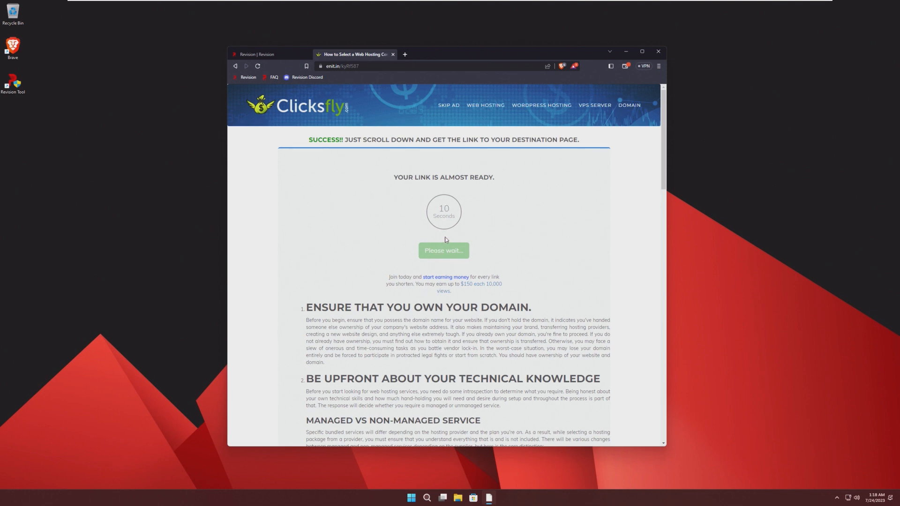
{"action": "mouse_move", "coordinate": [467, 232]}
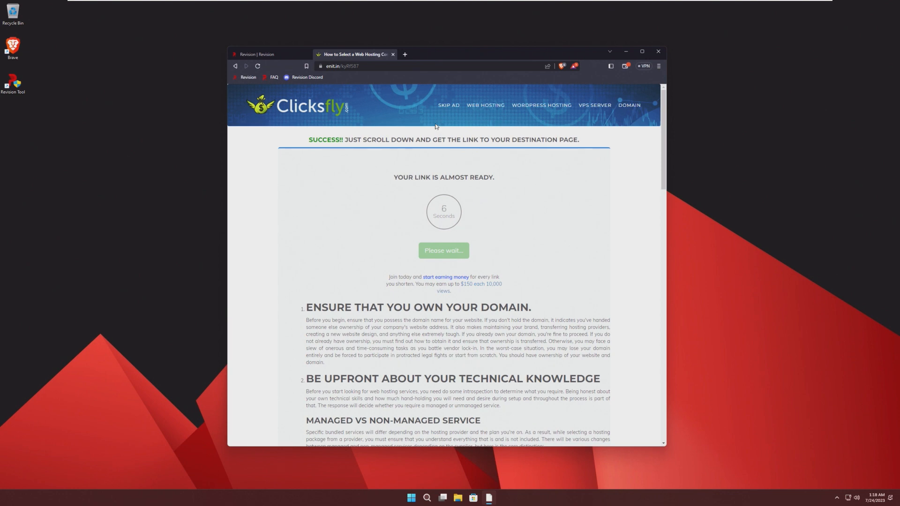
{"action": "mouse_move", "coordinate": [461, 252]}
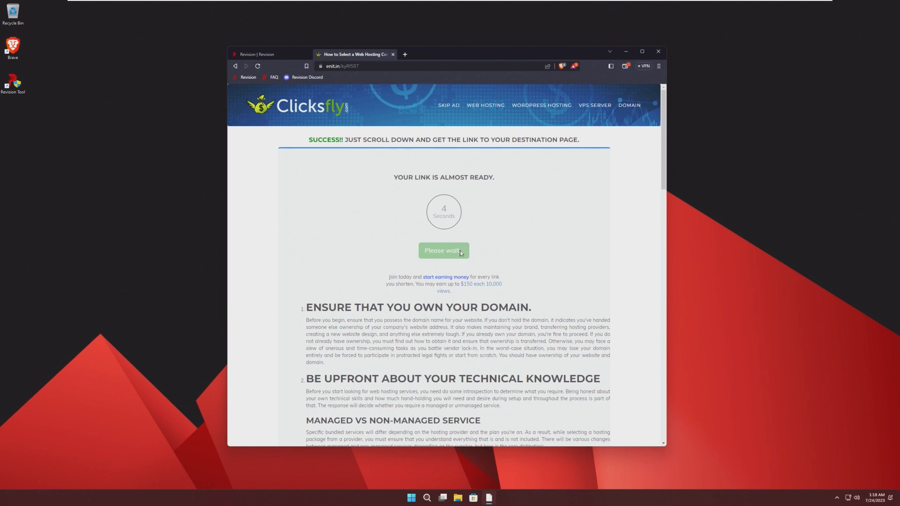
{"action": "mouse_move", "coordinate": [470, 222]}
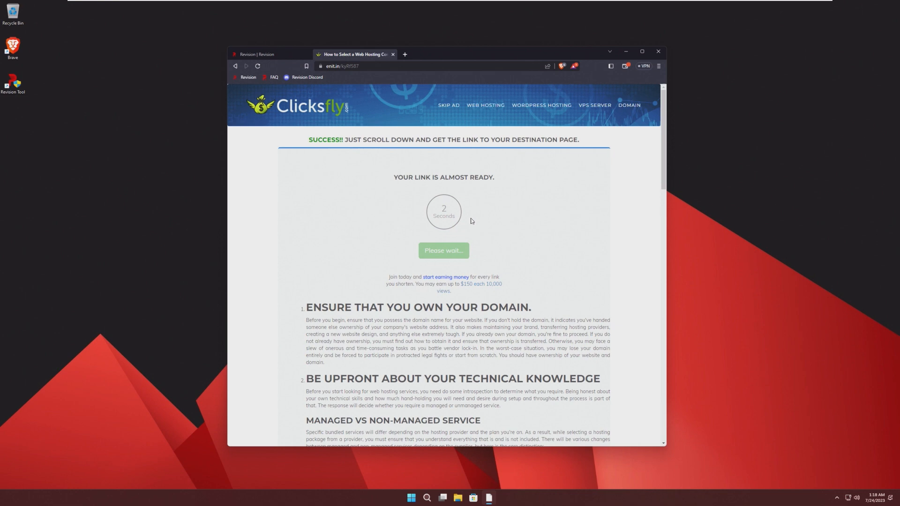
{"action": "left_click", "coordinate": [444, 251]}
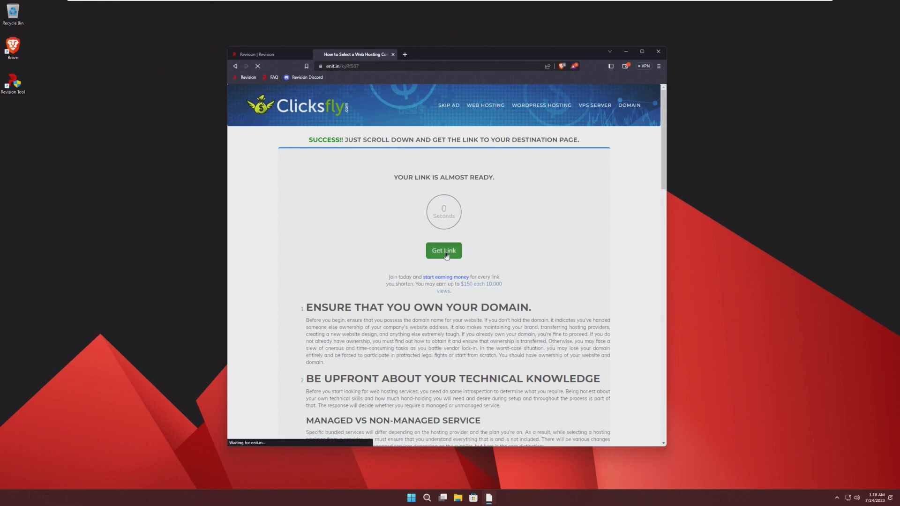
{"action": "left_click", "coordinate": [444, 250]}
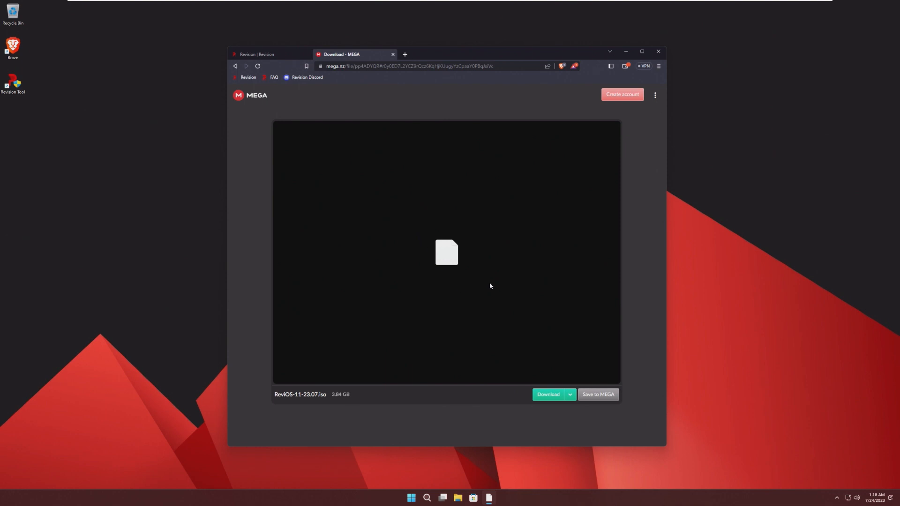
{"action": "mouse_move", "coordinate": [398, 54]}
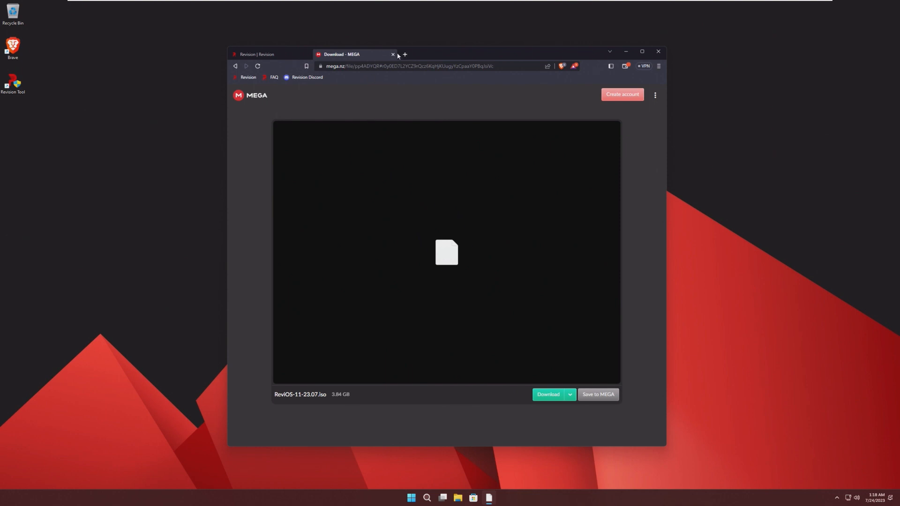
Close the MEGA download tab, leaving Brave Search results for malwarebytes
{"action": "left_click", "coordinate": [393, 54]}
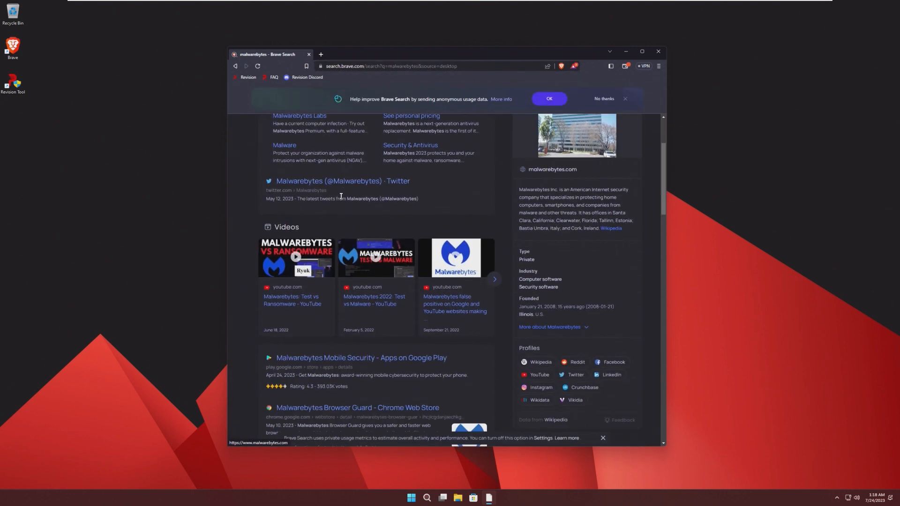
Download the free home Malwarebytes installer from malwarebytes.com to Downloads and run it
{"action": "left_click", "coordinate": [364, 152]}
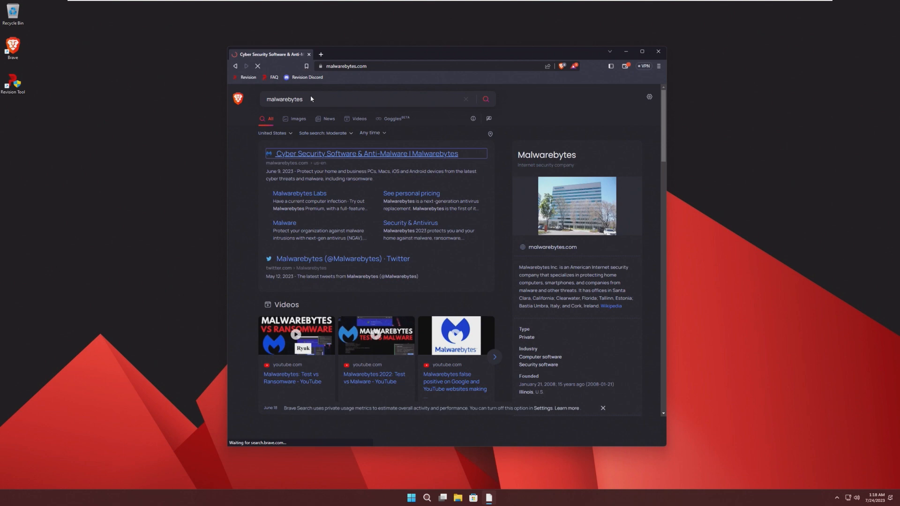
{"action": "left_click", "coordinate": [365, 153]}
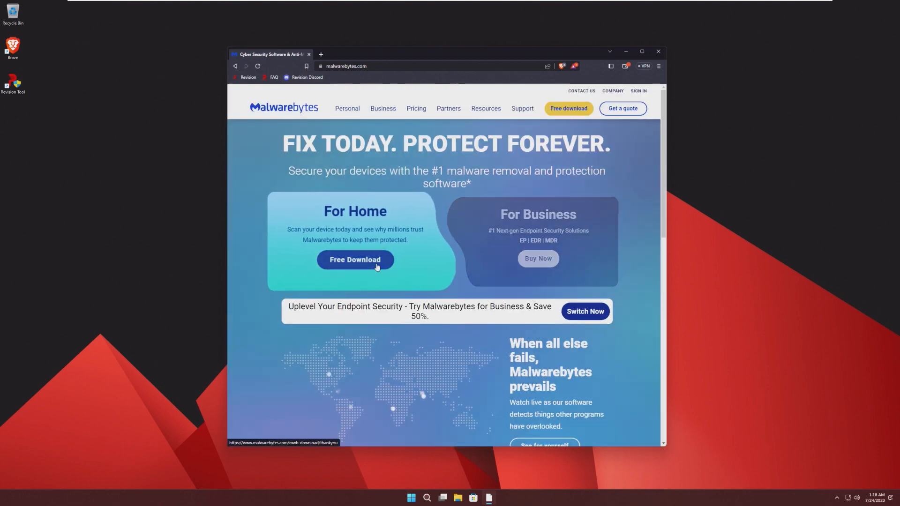
{"action": "left_click", "coordinate": [355, 260]}
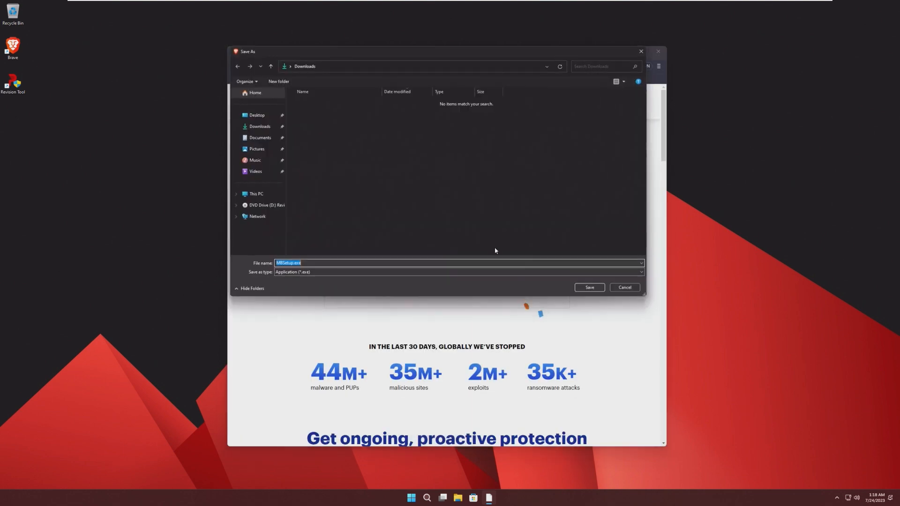
{"action": "left_click", "coordinate": [589, 287]}
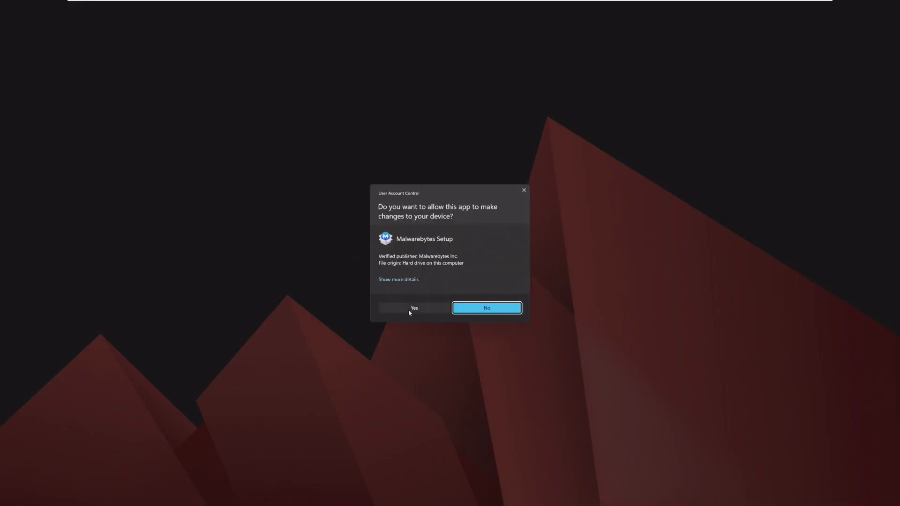
Allow Malwarebytes Setup, leave the install folder at default, and start the installation
{"action": "left_click", "coordinate": [413, 308]}
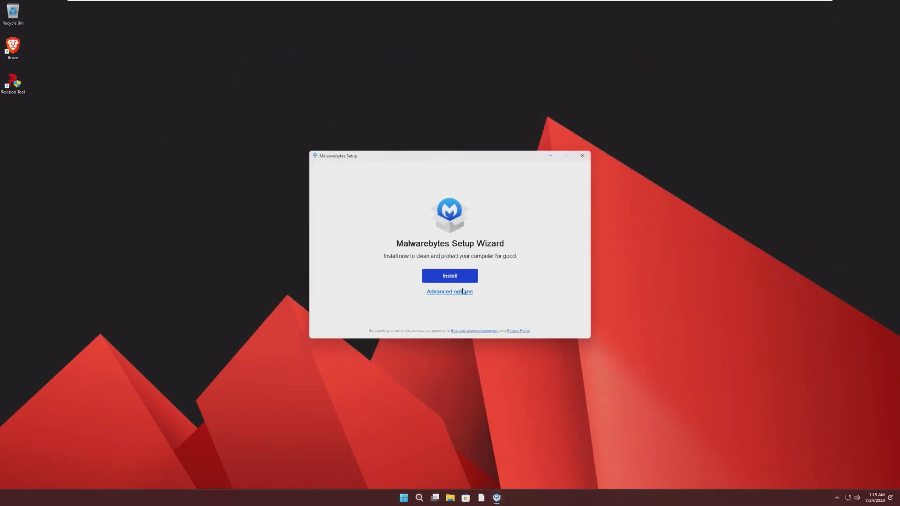
{"action": "left_click", "coordinate": [449, 291]}
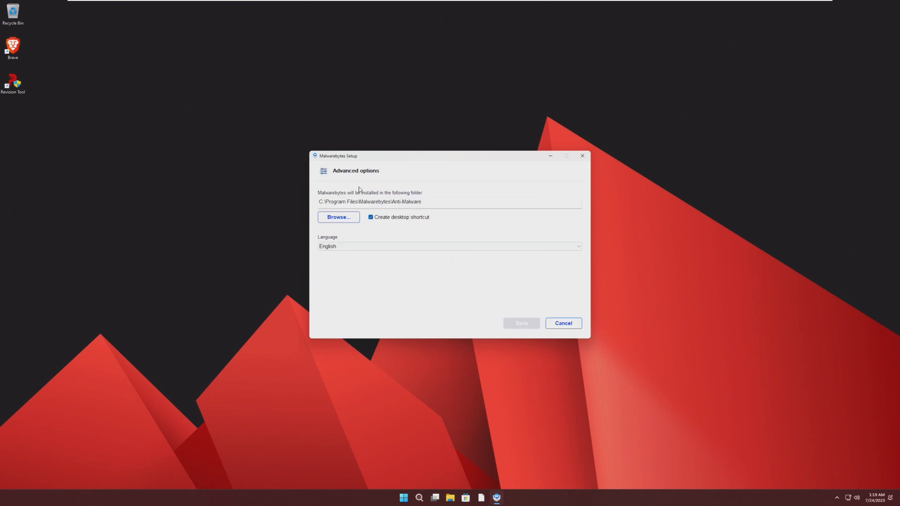
{"action": "left_click", "coordinate": [339, 217]}
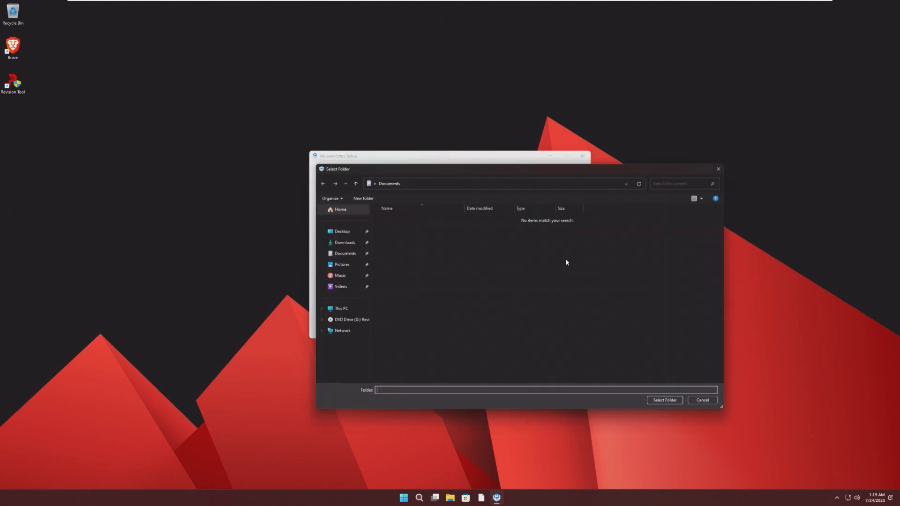
{"action": "left_click", "coordinate": [702, 400]}
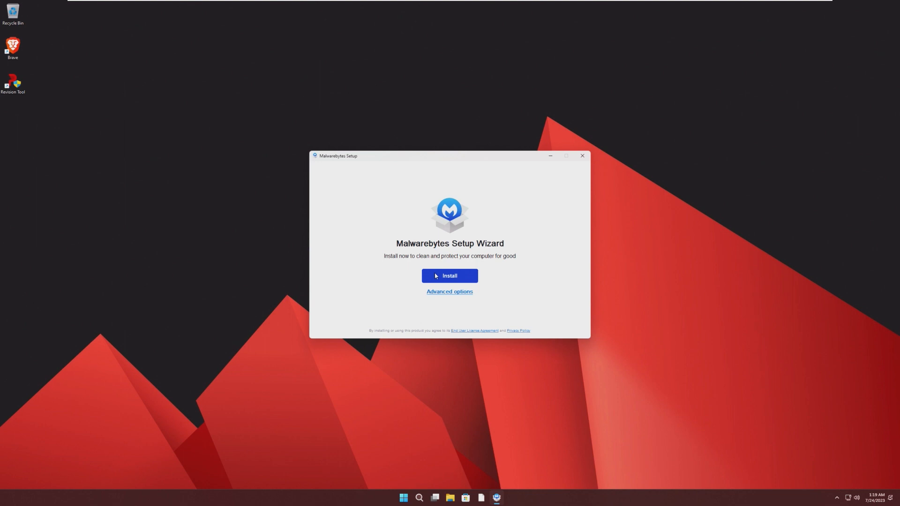
{"action": "left_click", "coordinate": [449, 276]}
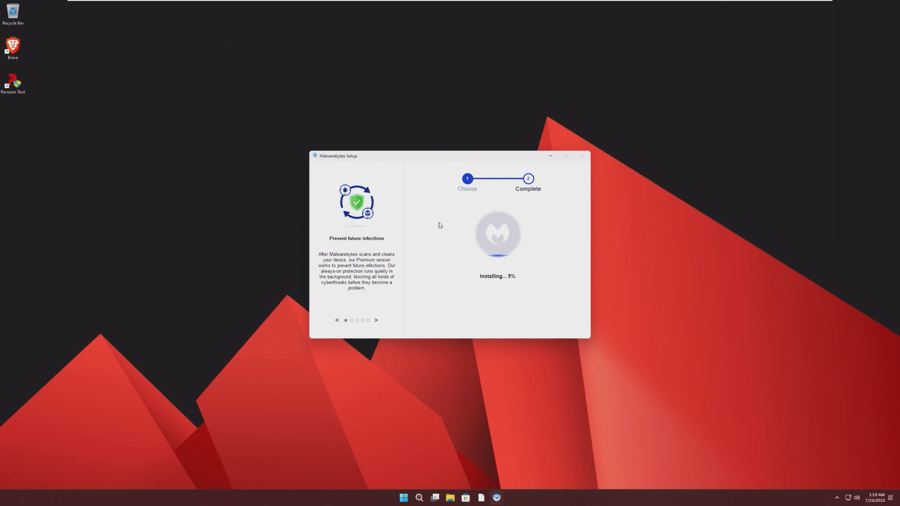
{"action": "mouse_move", "coordinate": [511, 332]}
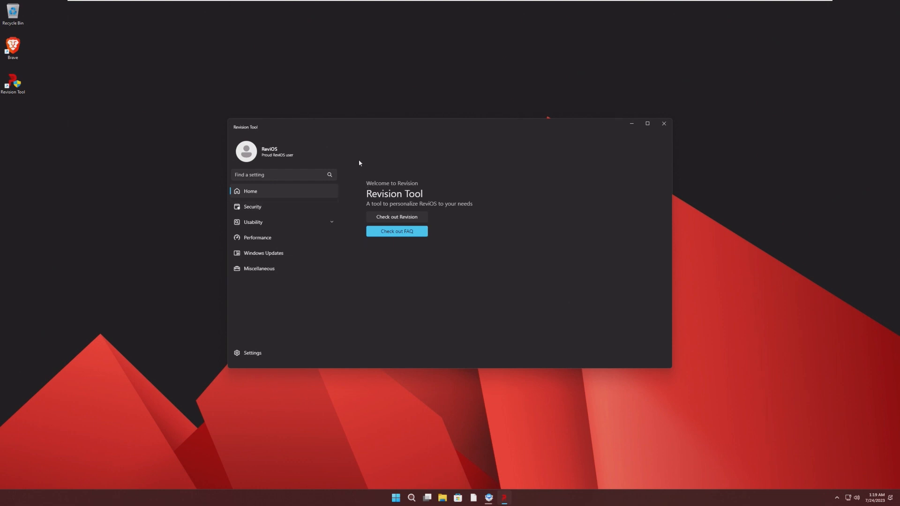
Toggle Fullscreen Optimizations on and back off in Revision Tool's Performance settings
{"action": "left_click", "coordinate": [252, 206]}
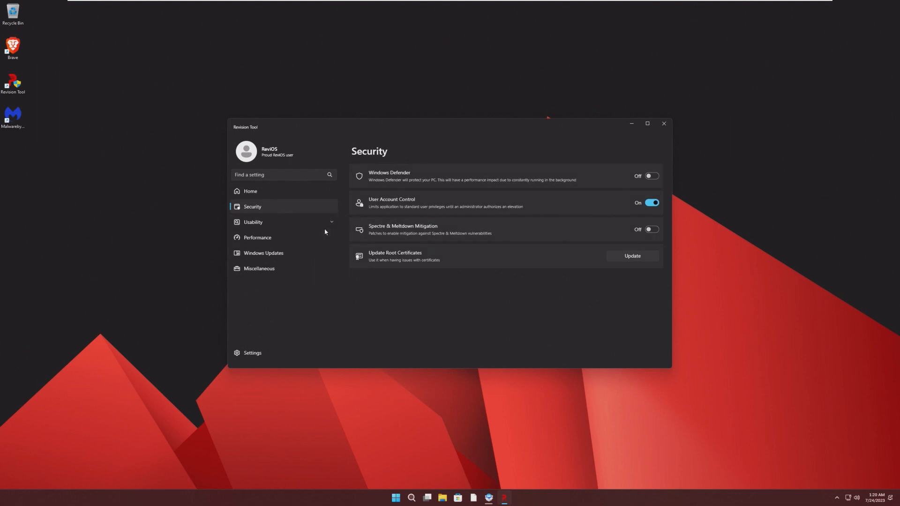
{"action": "left_click", "coordinate": [257, 237]}
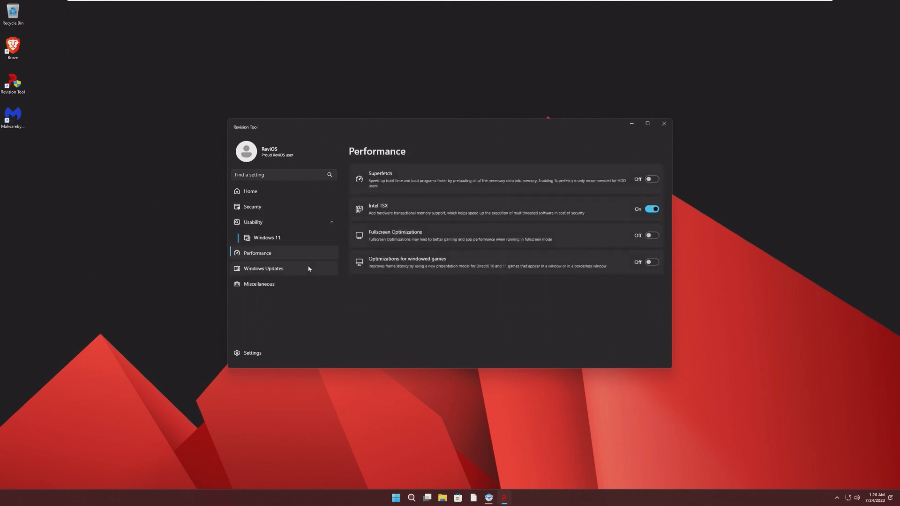
{"action": "left_click", "coordinate": [652, 235]}
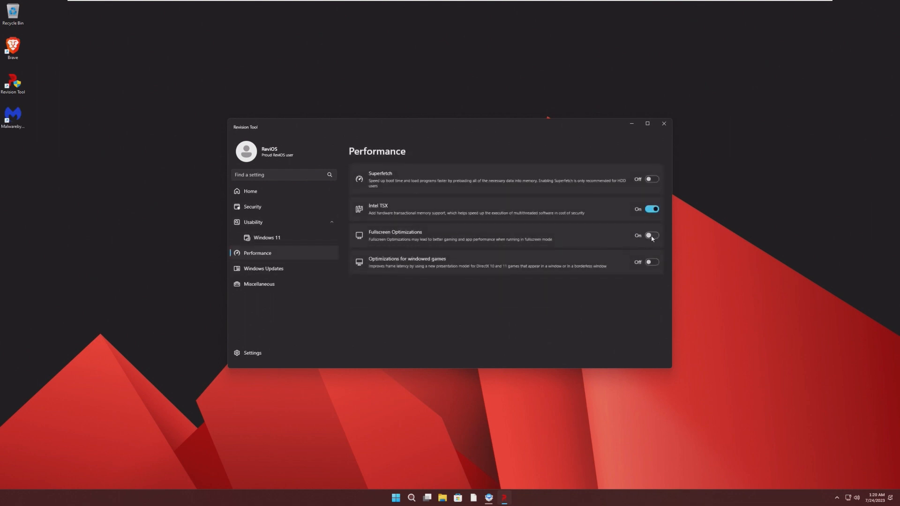
{"action": "left_click", "coordinate": [651, 235]}
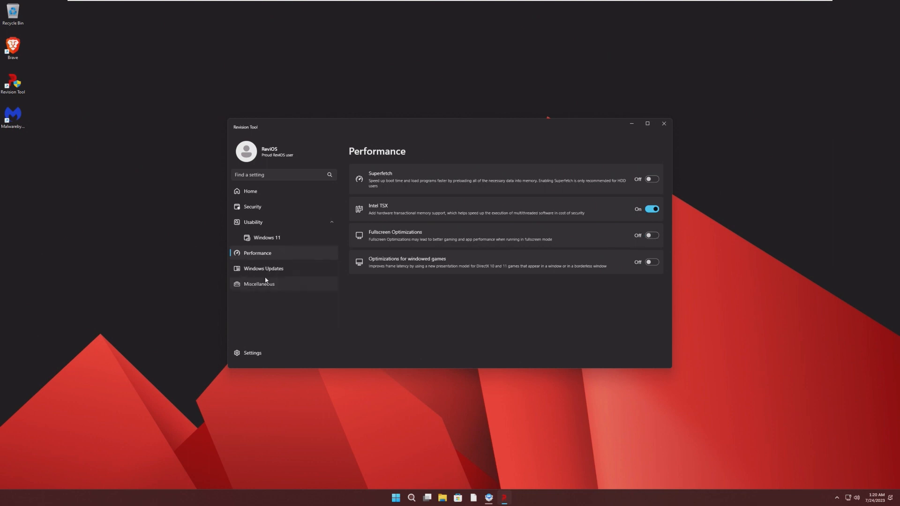
Launch the newly installed Malwarebytes and get past its welcome screen
{"action": "left_click", "coordinate": [259, 283]}
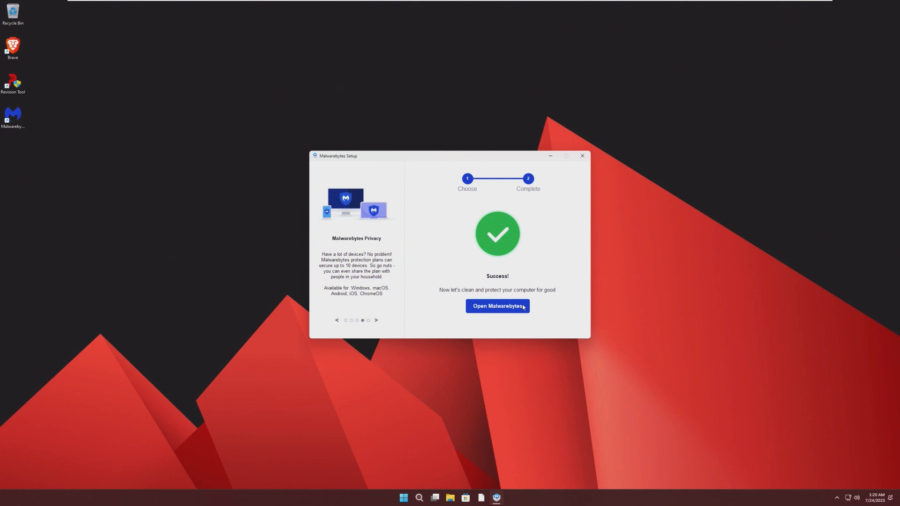
{"action": "left_click", "coordinate": [497, 306]}
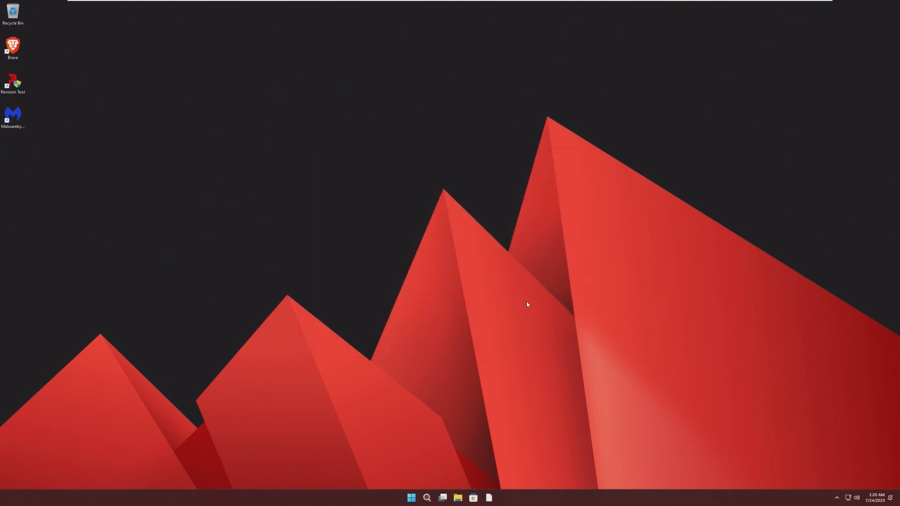
{"action": "double_click", "coordinate": [12, 115]}
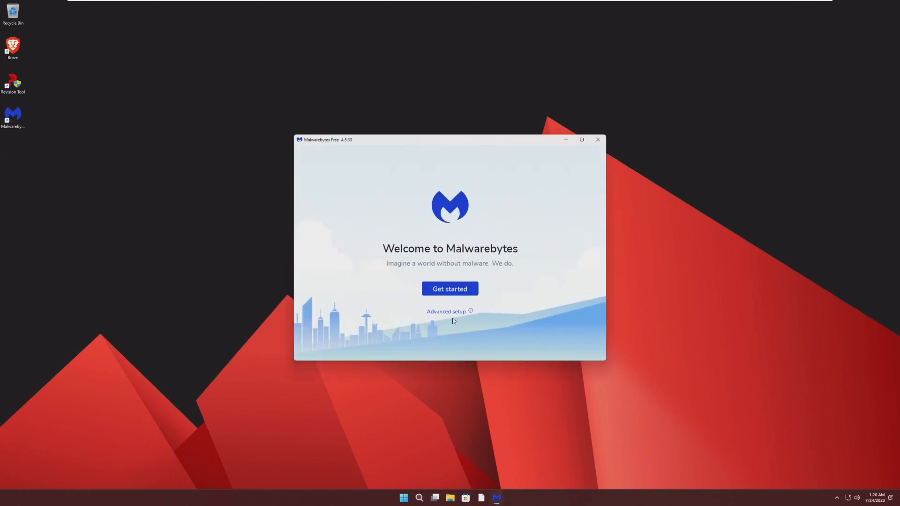
{"action": "left_click", "coordinate": [449, 288]}
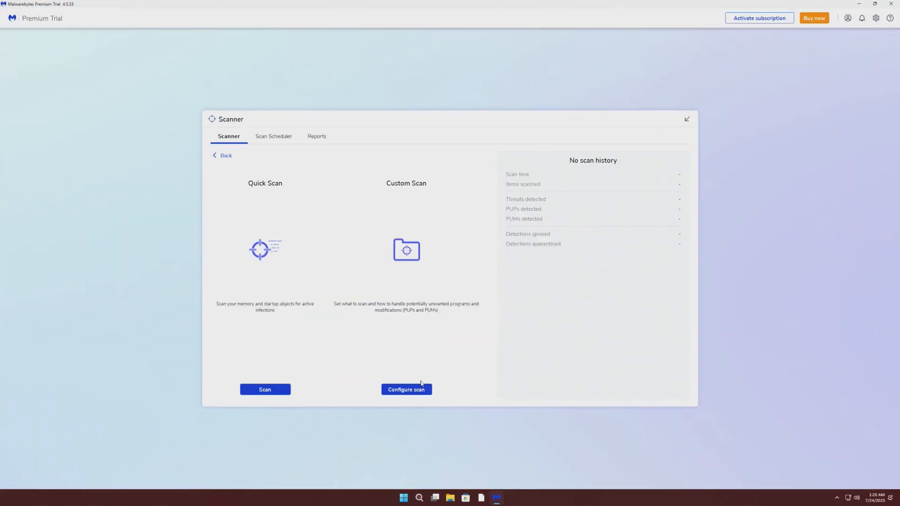
Eject the ReviOS disc image and run a custom scan of drive C with rootkit scanning on
{"action": "left_click", "coordinate": [406, 389]}
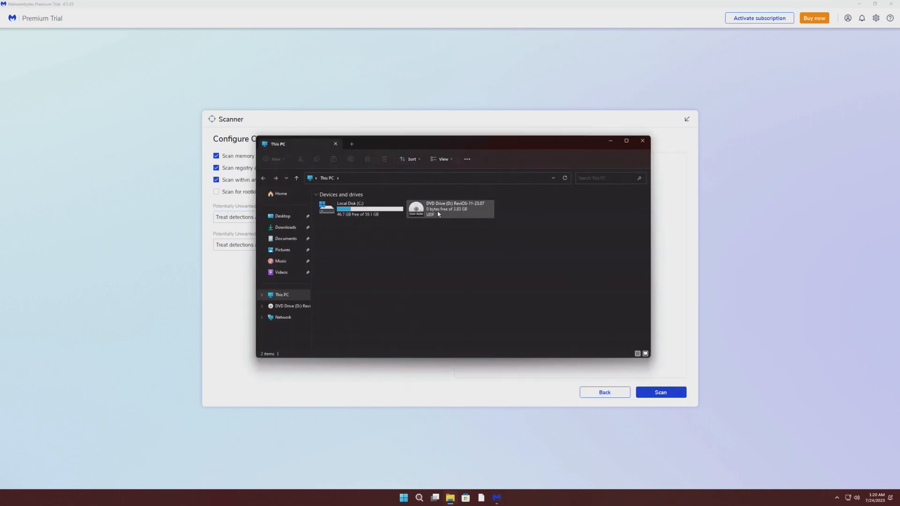
{"action": "left_click", "coordinate": [451, 208]}
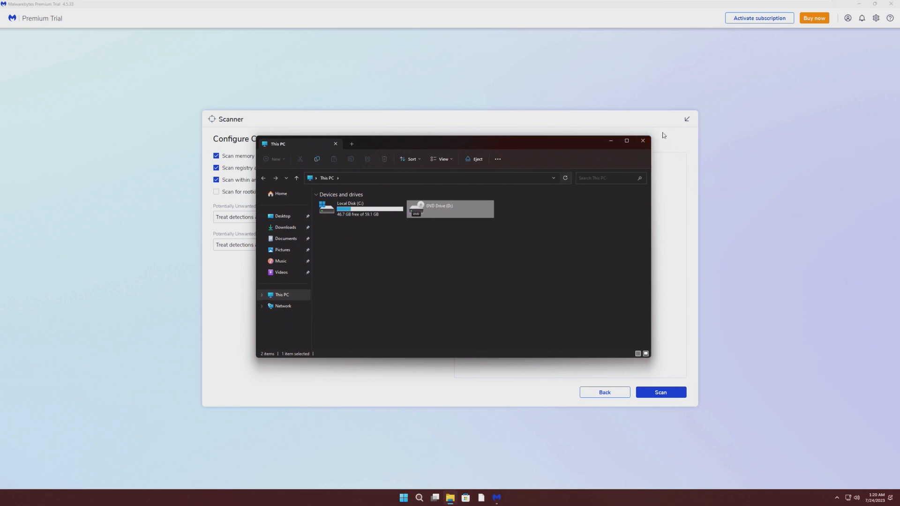
{"action": "left_click", "coordinate": [642, 140]}
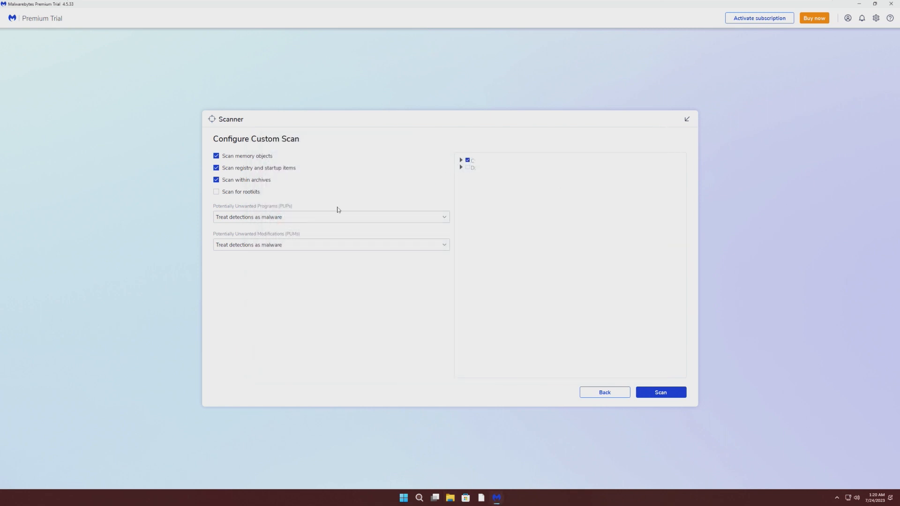
{"action": "left_click", "coordinate": [216, 192]}
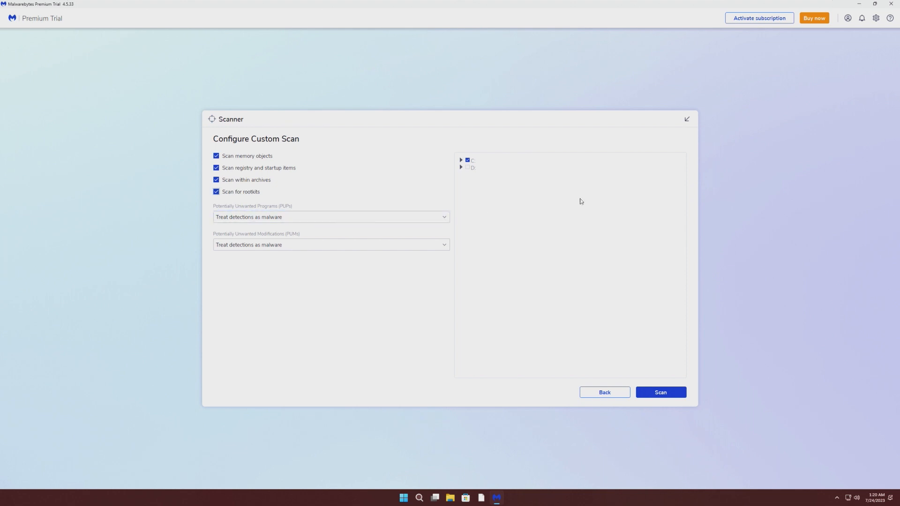
{"action": "left_click", "coordinate": [461, 159]}
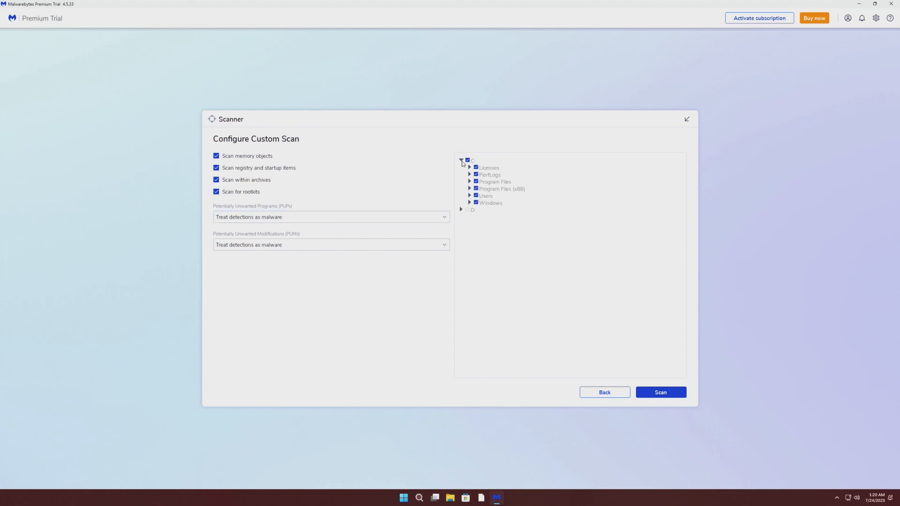
{"action": "left_click", "coordinate": [659, 392]}
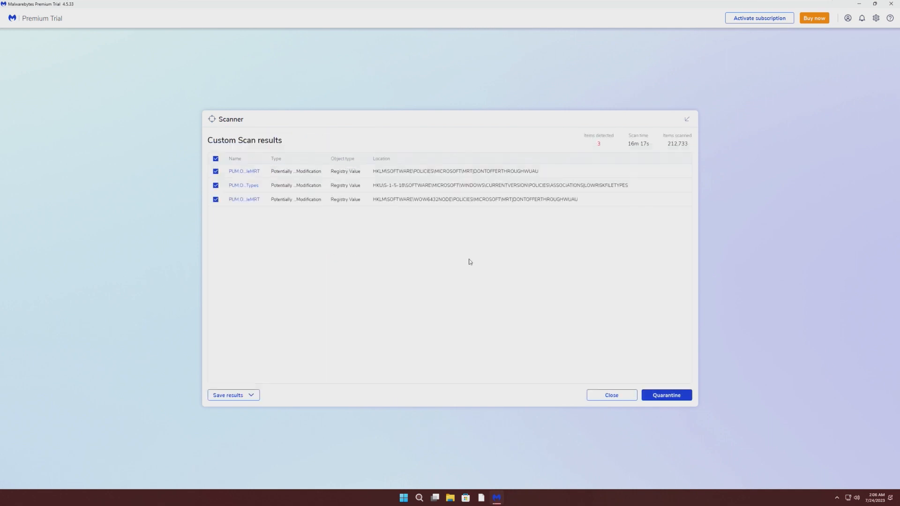
{"action": "mouse_move", "coordinate": [460, 247]}
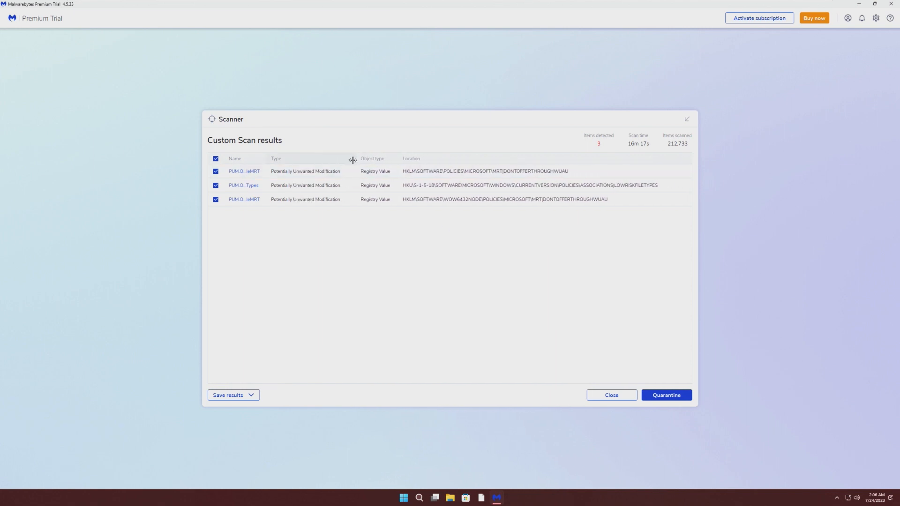
{"action": "mouse_move", "coordinate": [520, 170]}
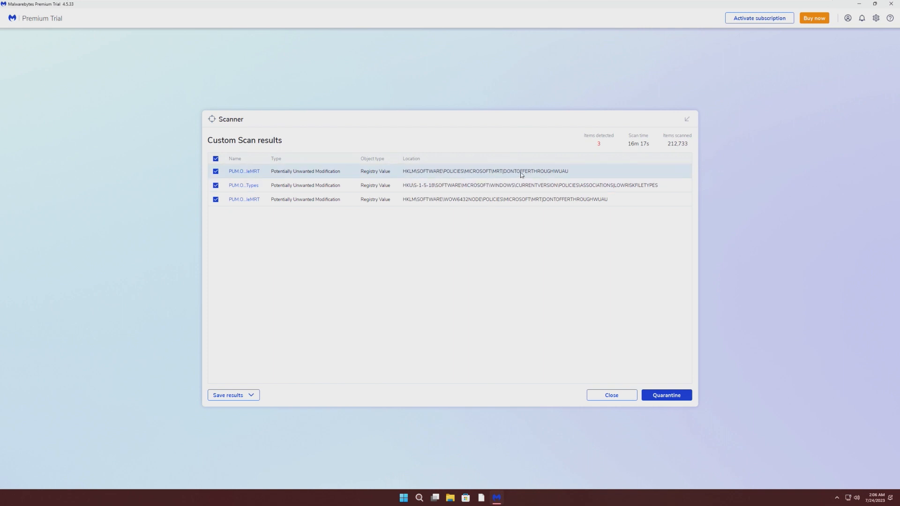
{"action": "mouse_move", "coordinate": [543, 188]}
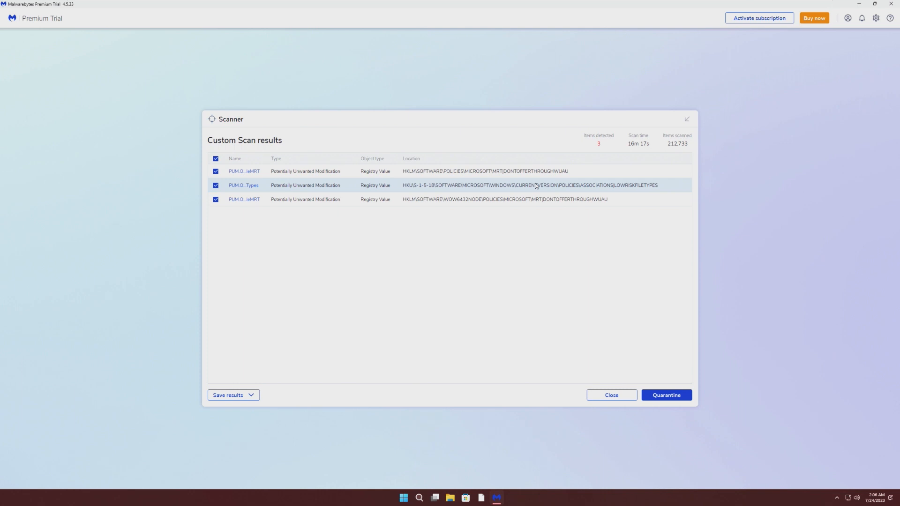
{"action": "mouse_move", "coordinate": [539, 179]}
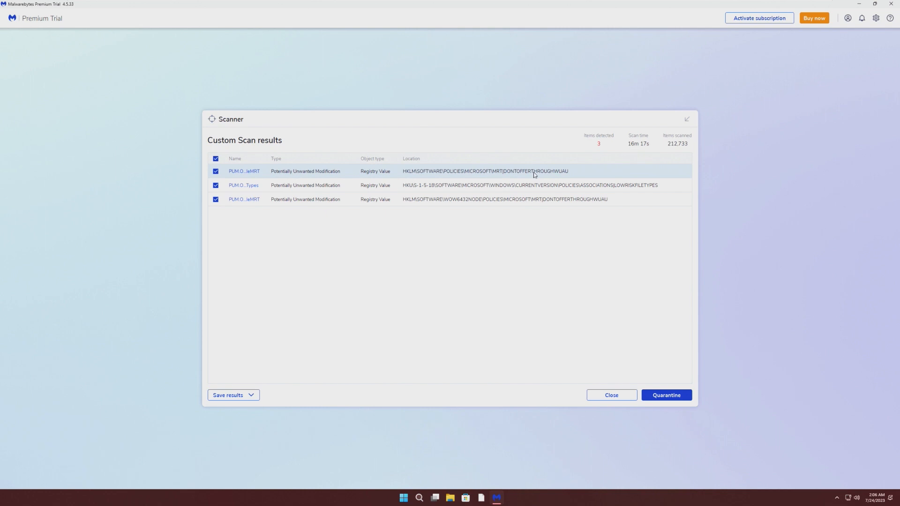
{"action": "mouse_move", "coordinate": [455, 188]}
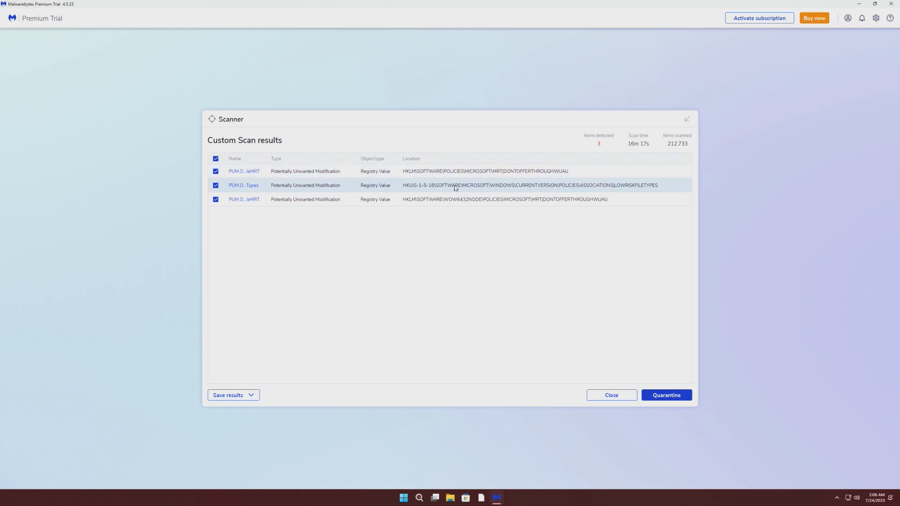
{"action": "mouse_move", "coordinate": [462, 188]}
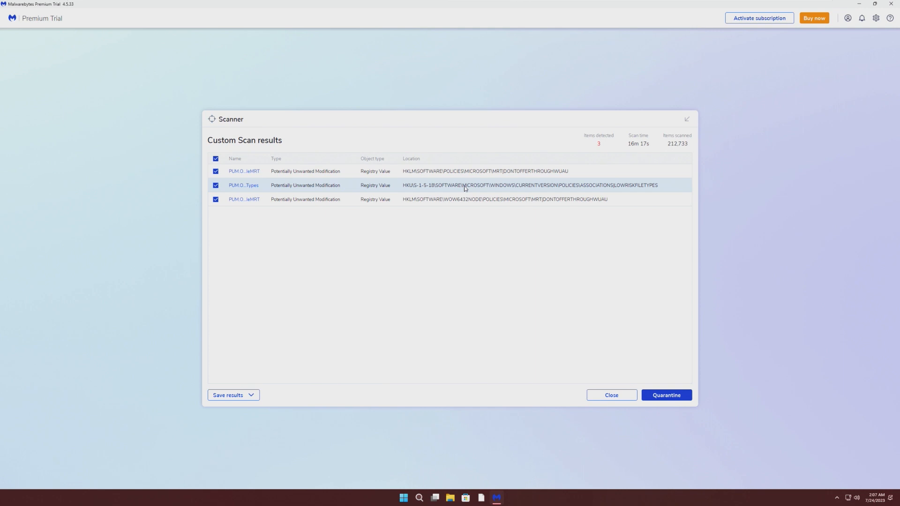
{"action": "mouse_move", "coordinate": [440, 188]}
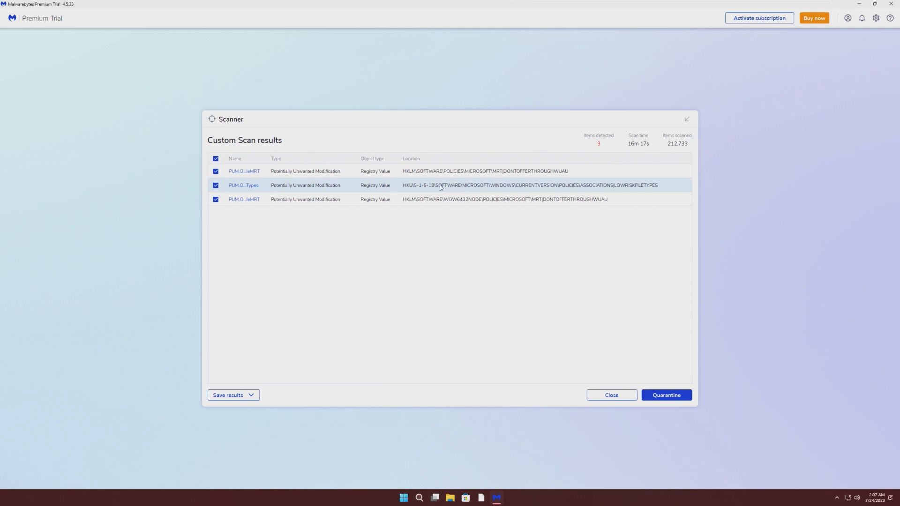
Untick and re-tick the second PUM detection, leaving all three marked for quarantine
{"action": "left_click", "coordinate": [216, 184]}
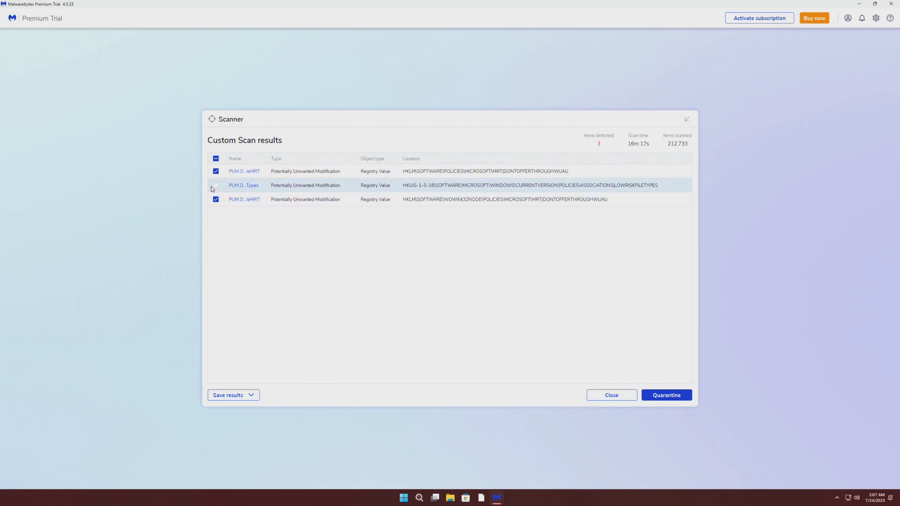
{"action": "left_click", "coordinate": [215, 185]}
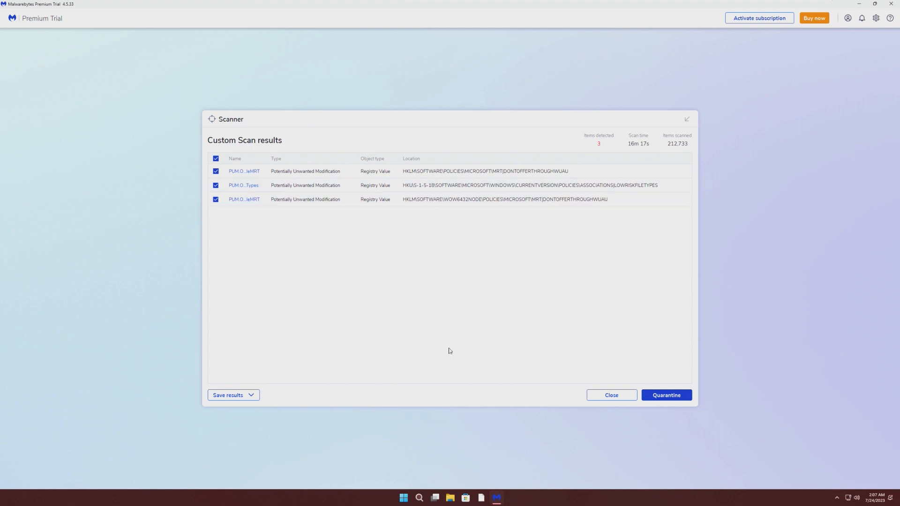
Quarantine the three detections and finish the scan summary, closing the Settings window along the way
{"action": "left_click", "coordinate": [666, 395]}
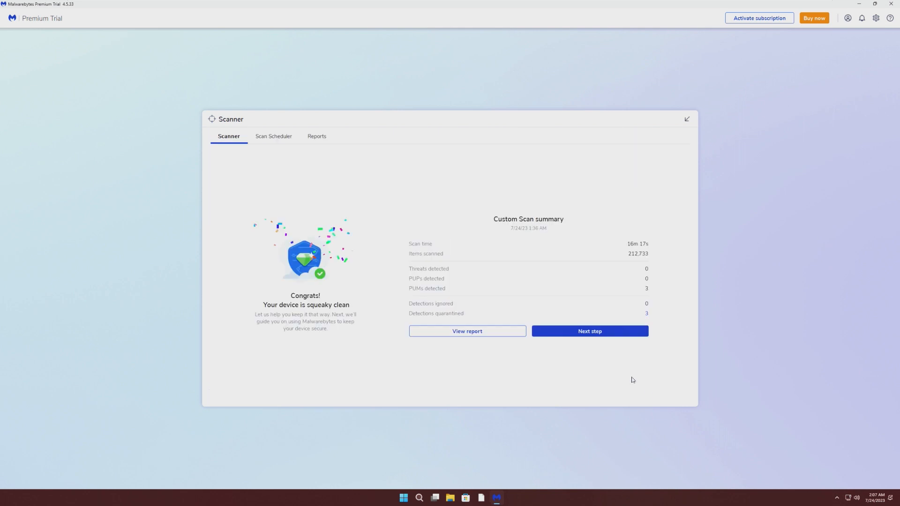
{"action": "left_click", "coordinate": [589, 330]}
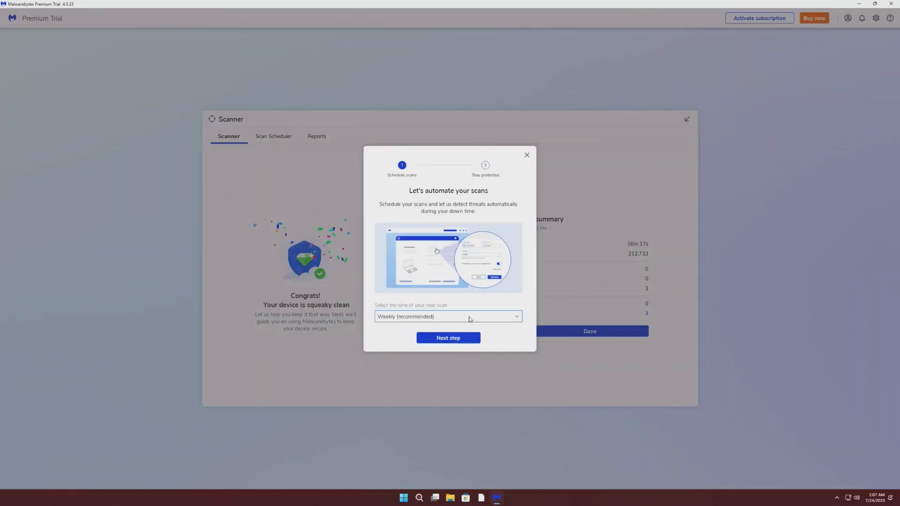
{"action": "left_click", "coordinate": [448, 338]}
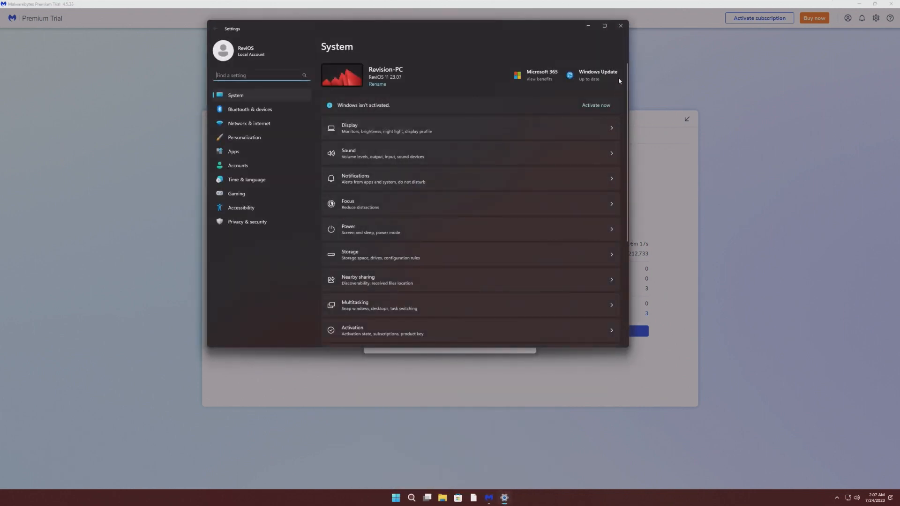
{"action": "left_click", "coordinate": [605, 25]}
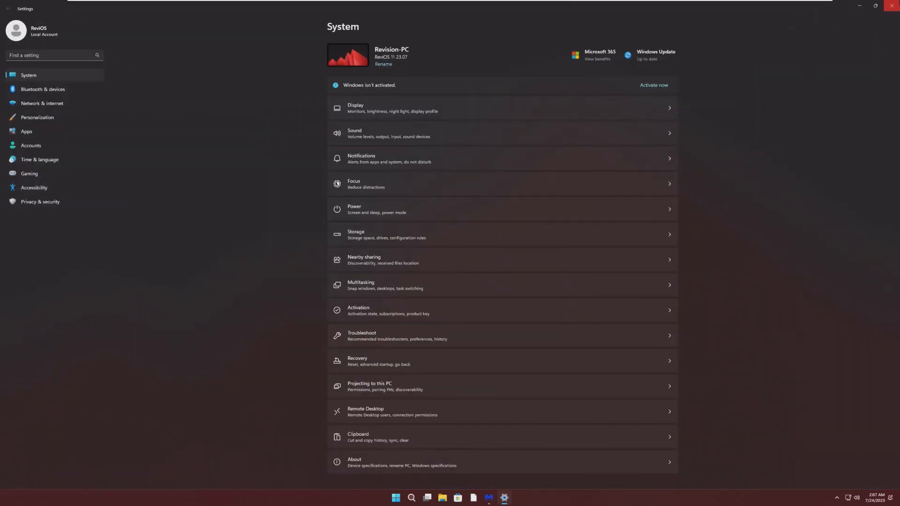
{"action": "left_click", "coordinate": [497, 498]}
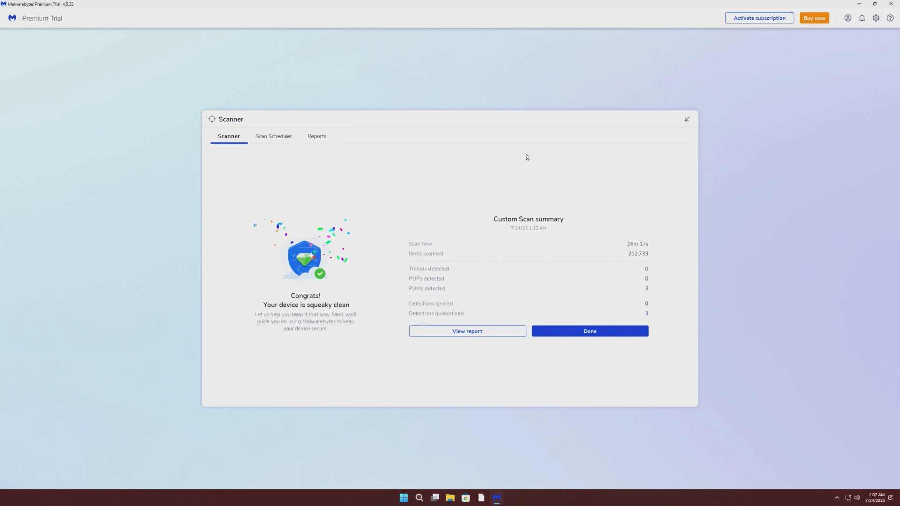
{"action": "mouse_move", "coordinate": [594, 165]}
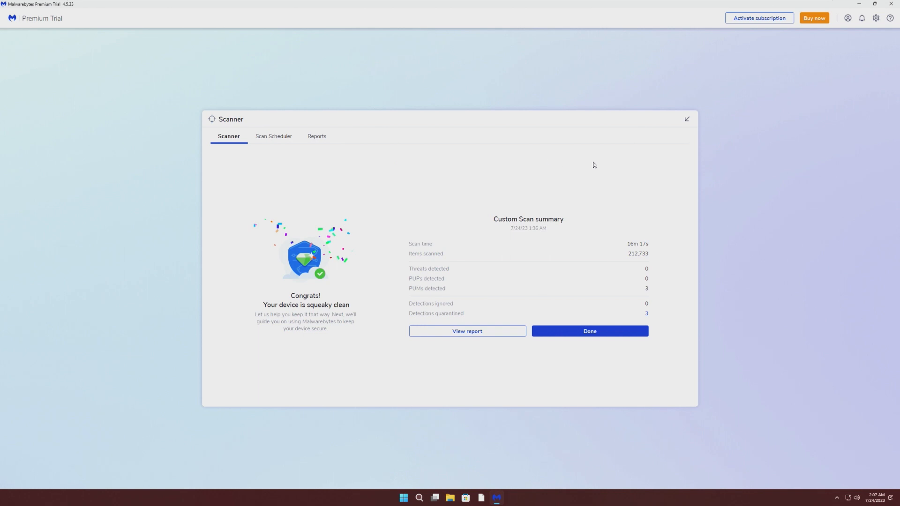
{"action": "left_click", "coordinate": [589, 331]}
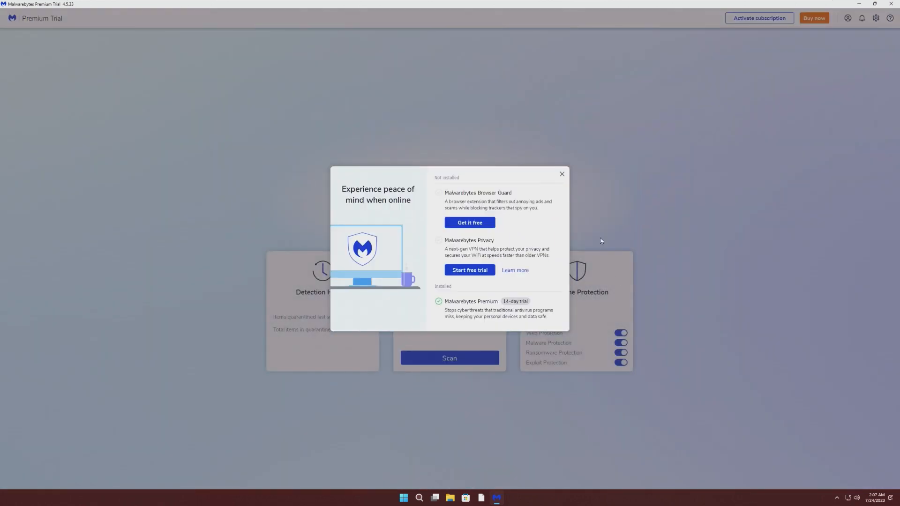
Dismiss the product offer, restore down the Malwarebytes window, and search 'einver' in Windows Start
{"action": "left_click", "coordinate": [561, 174]}
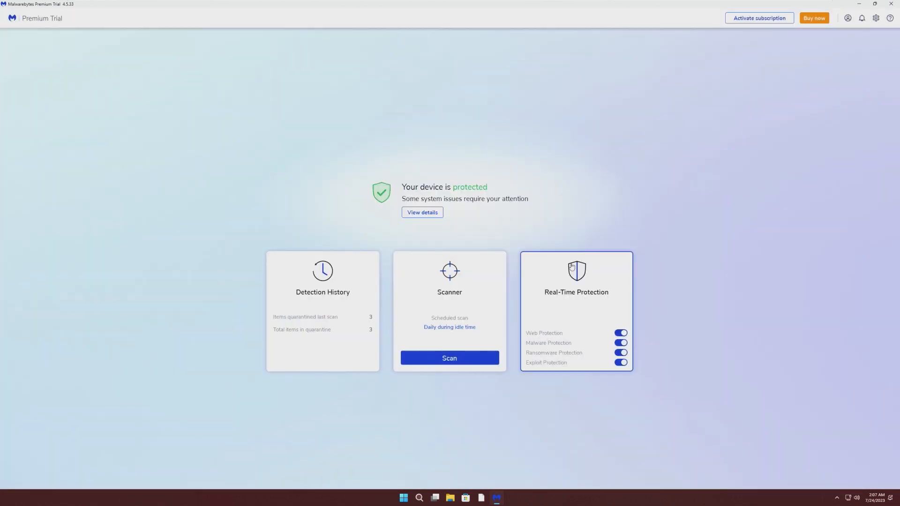
{"action": "mouse_move", "coordinate": [573, 270]}
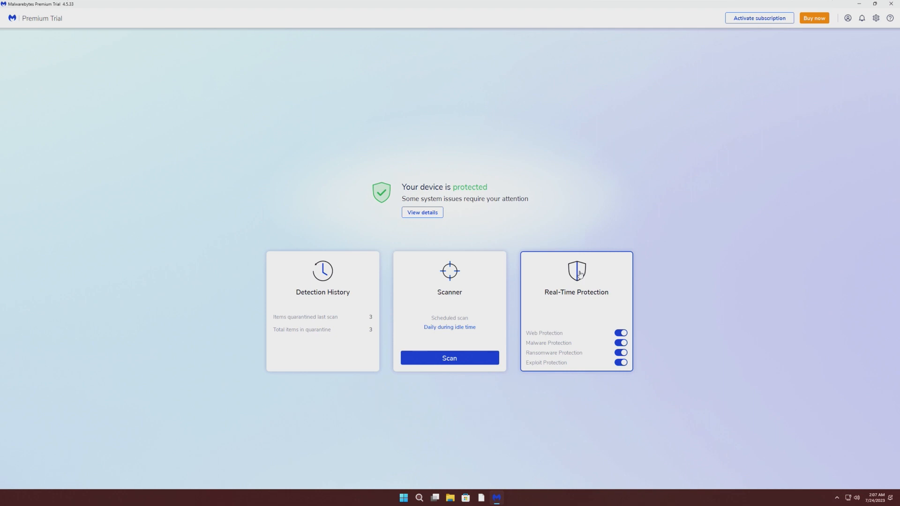
{"action": "left_click", "coordinate": [860, 4]}
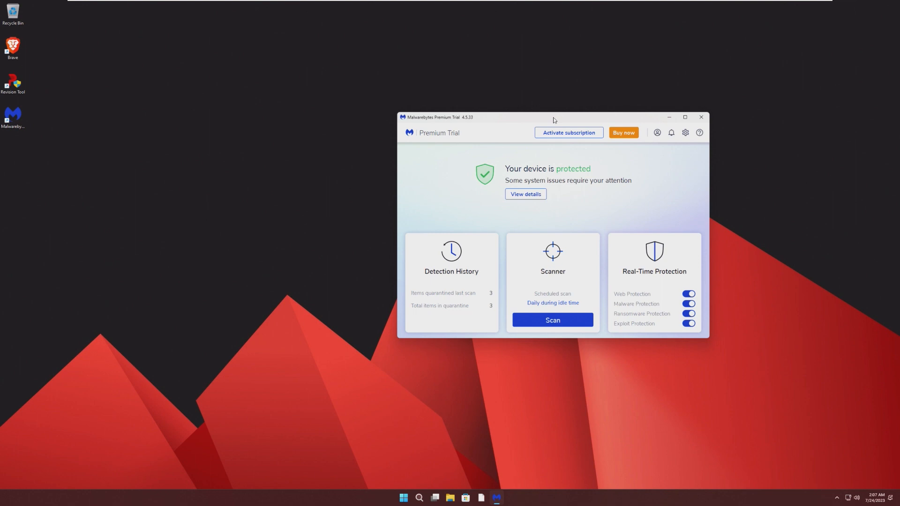
{"action": "mouse_move", "coordinate": [554, 147]}
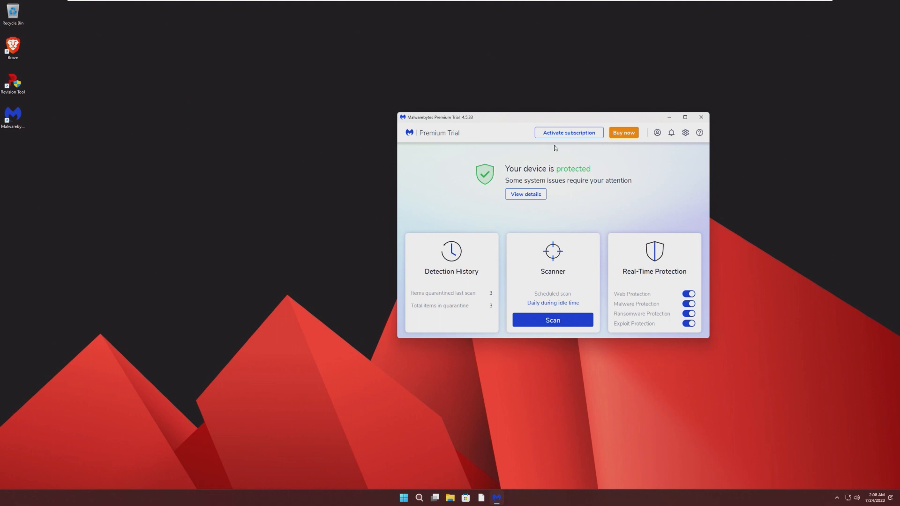
{"action": "mouse_move", "coordinate": [545, 174]}
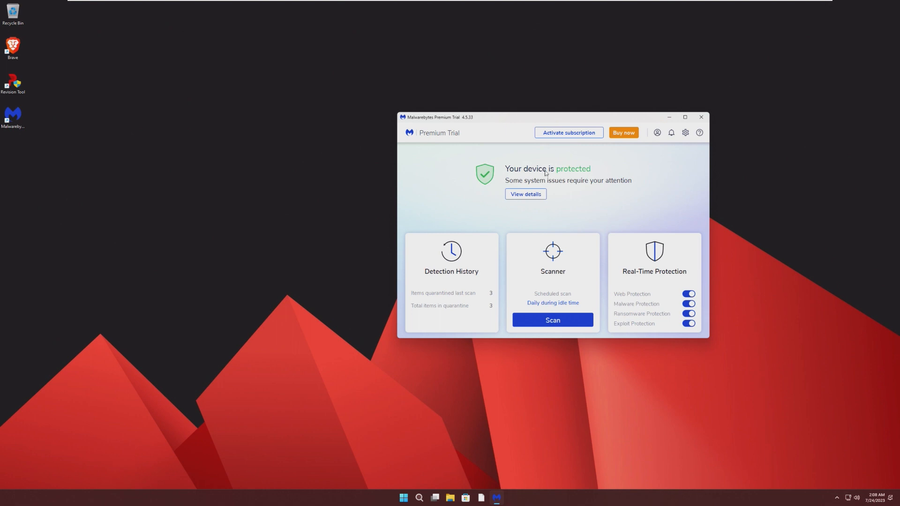
{"action": "mouse_move", "coordinate": [420, 427]}
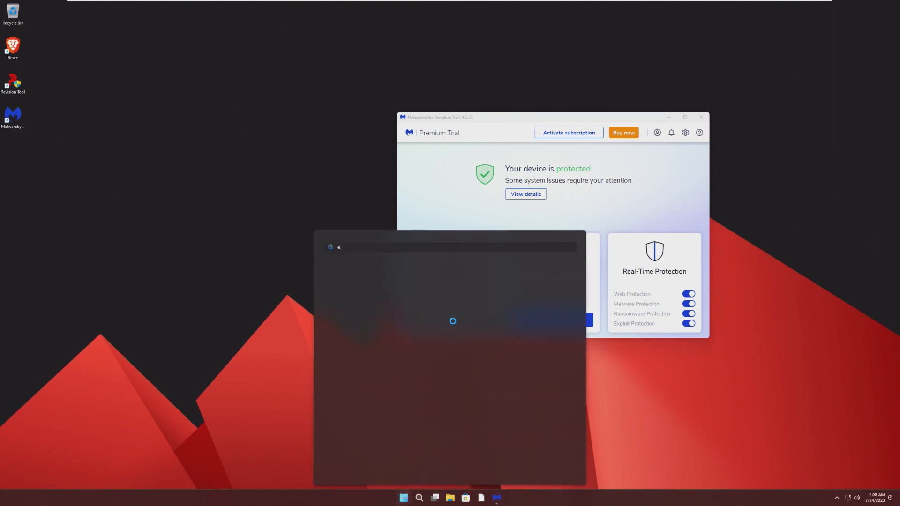
{"action": "type", "text": "einver"}
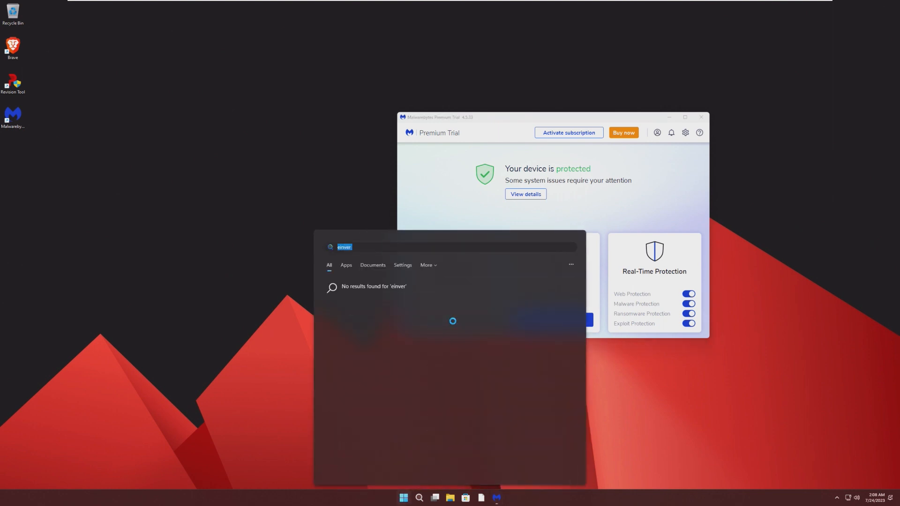